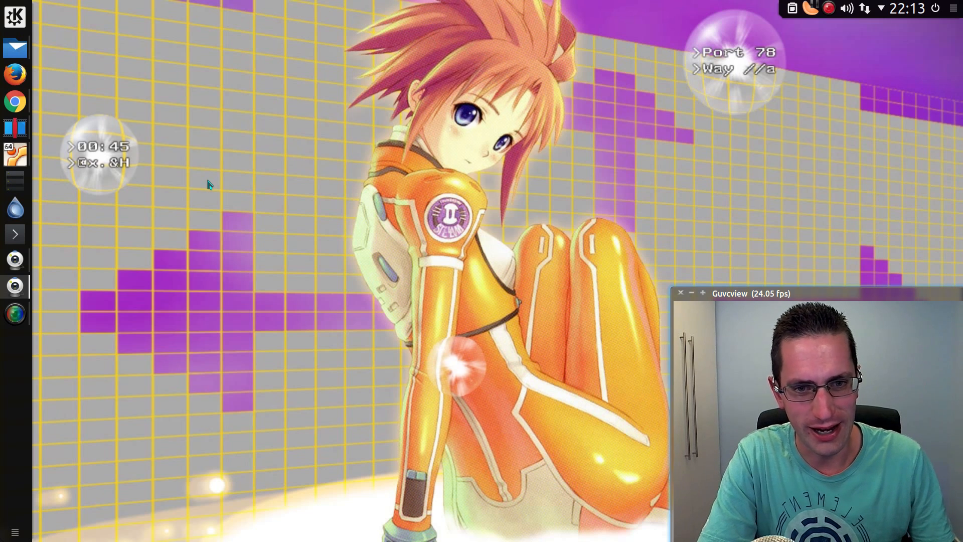
pyautogui.moveTo(32, 169)
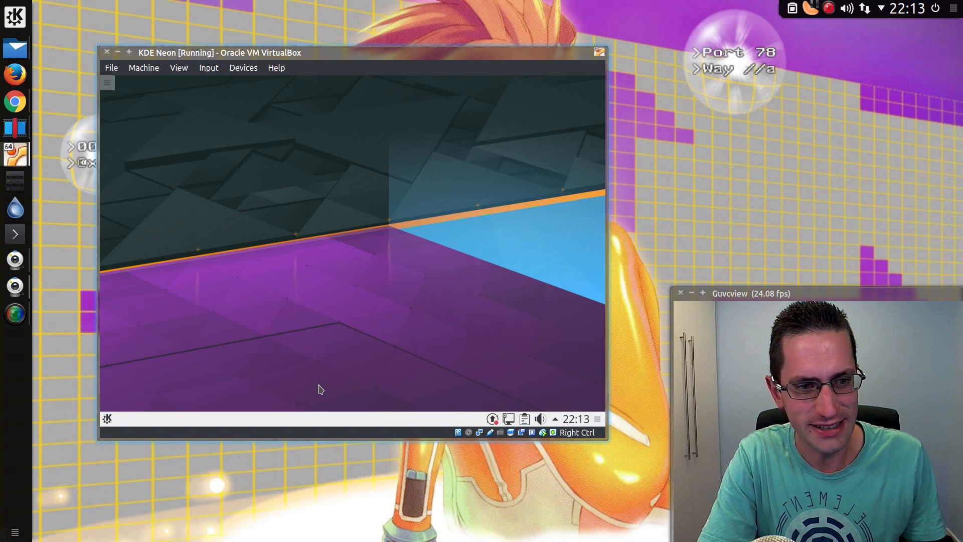
pyautogui.moveTo(328, 376)
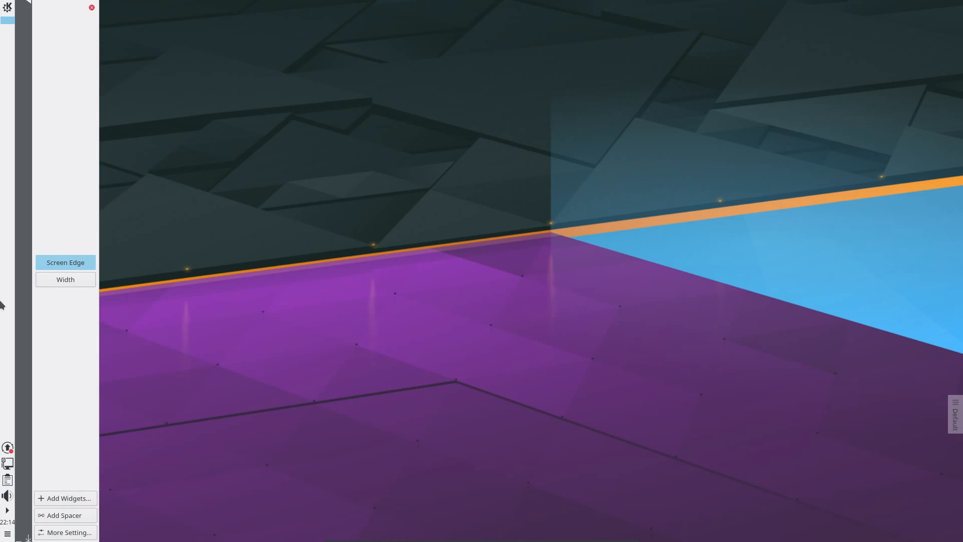
# - Drag the left panel's Width handle outward so icons and clock grow, then finish editing
pyautogui.click(65, 280)
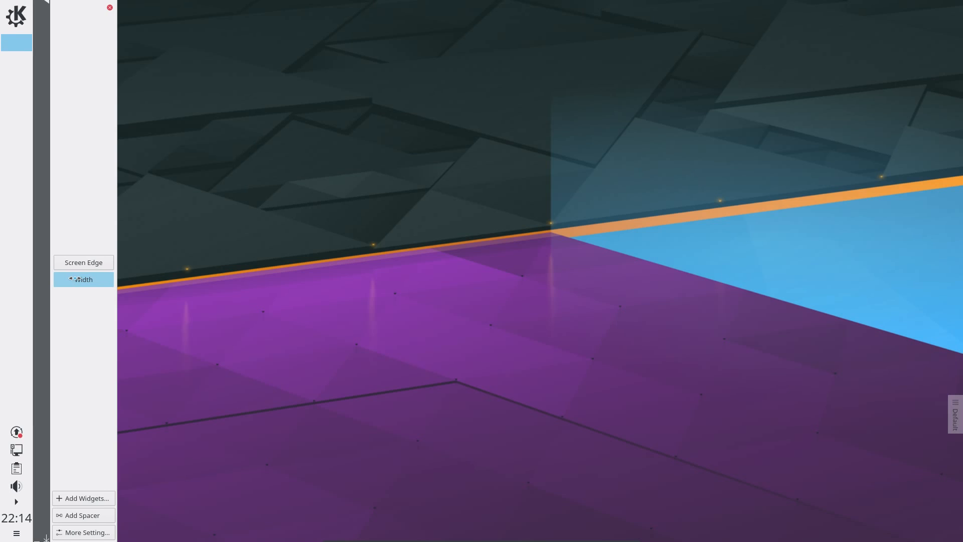
pyautogui.click(110, 7)
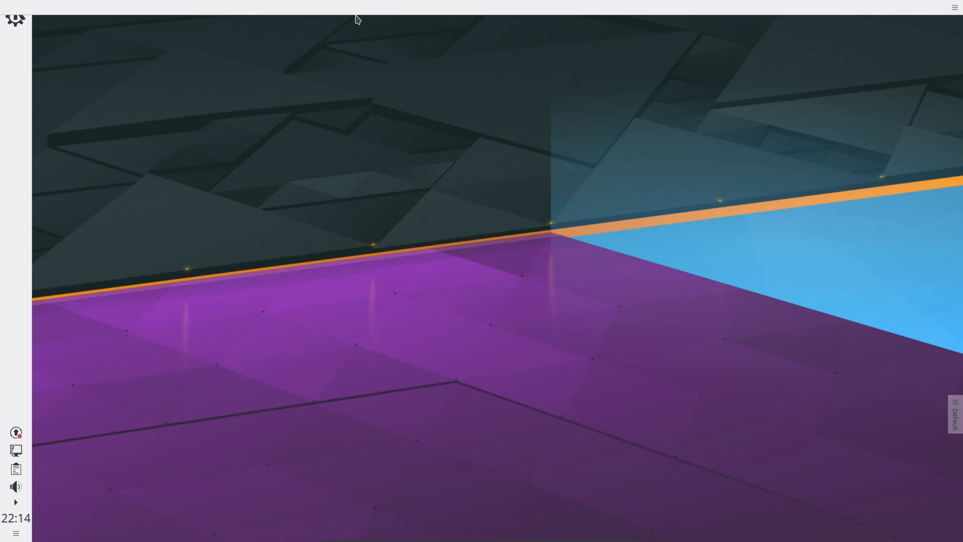
# - Shrink the new top panel and set its Panel Alignment to Right via More Settings
pyautogui.click(915, 43)
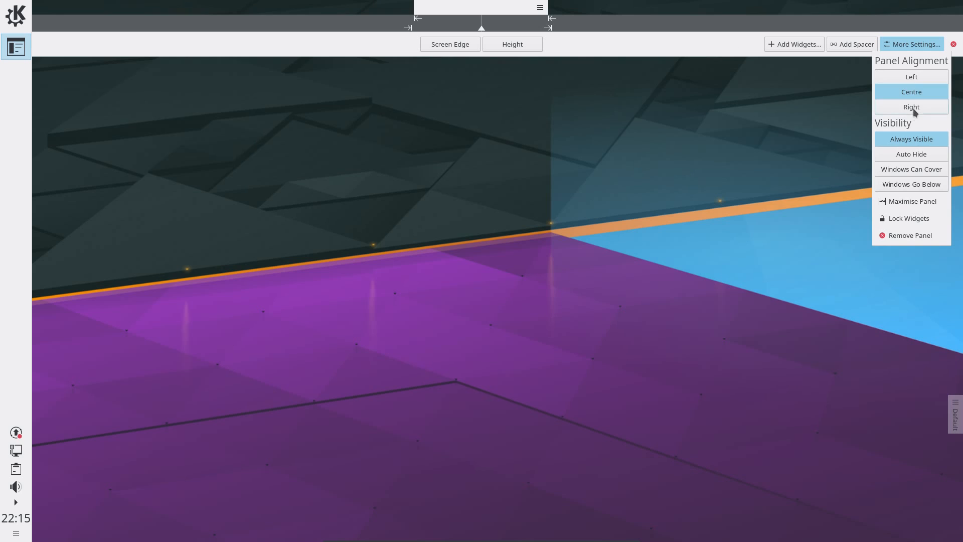
pyautogui.click(911, 106)
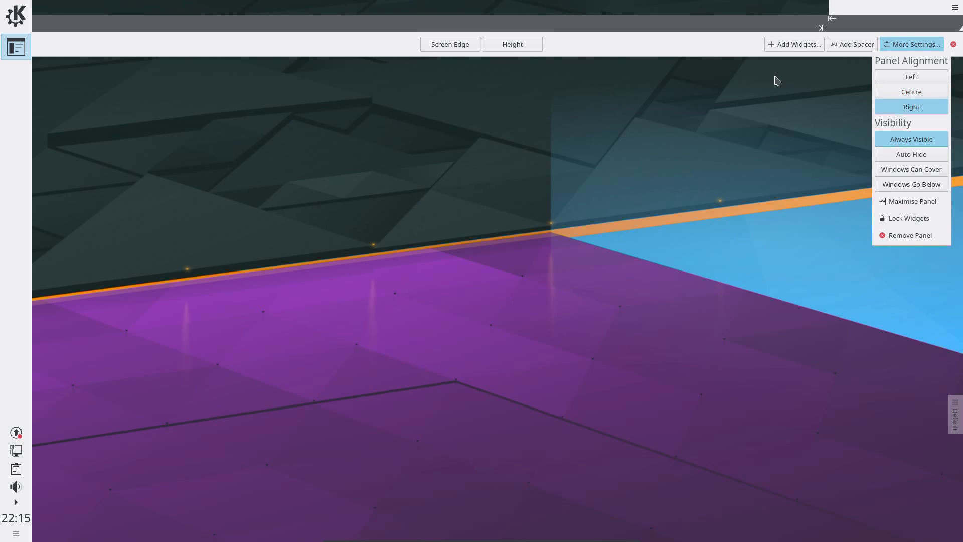
pyautogui.click(794, 44)
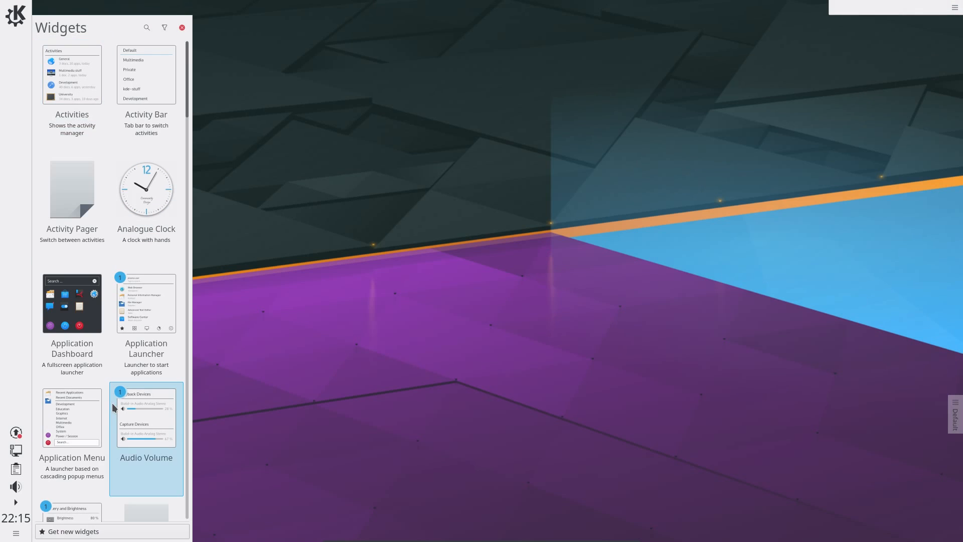
# - Search 'time' and 'lock' to add Digital Clock, System Tray and Lock/Logout to the top panel
pyautogui.write('time')
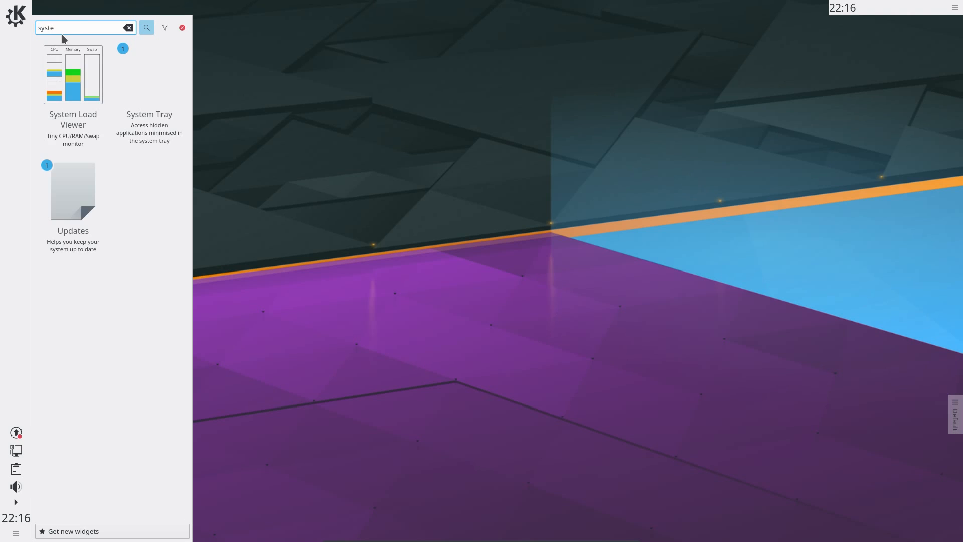
pyautogui.moveTo(148, 92)
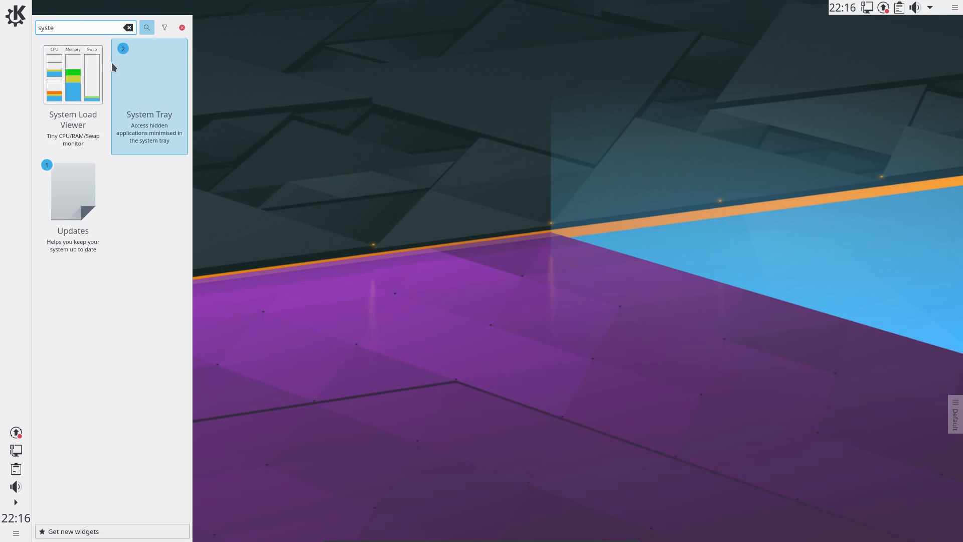
pyautogui.moveTo(76, 28)
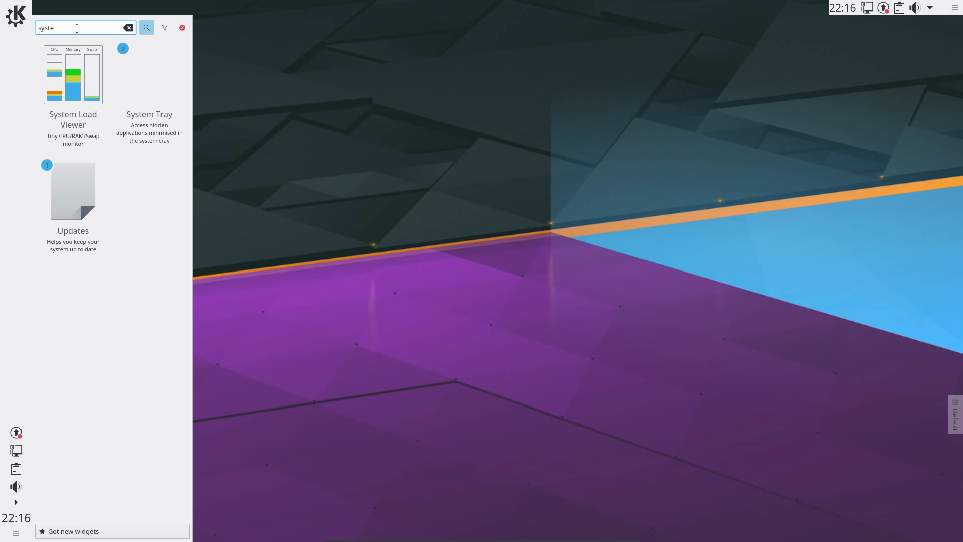
pyautogui.click(129, 27)
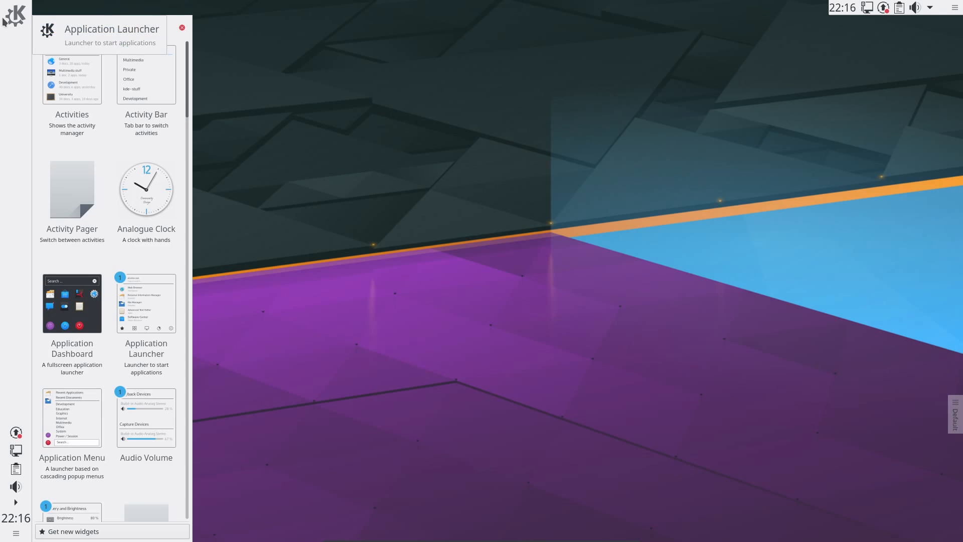
pyautogui.scroll(-3)
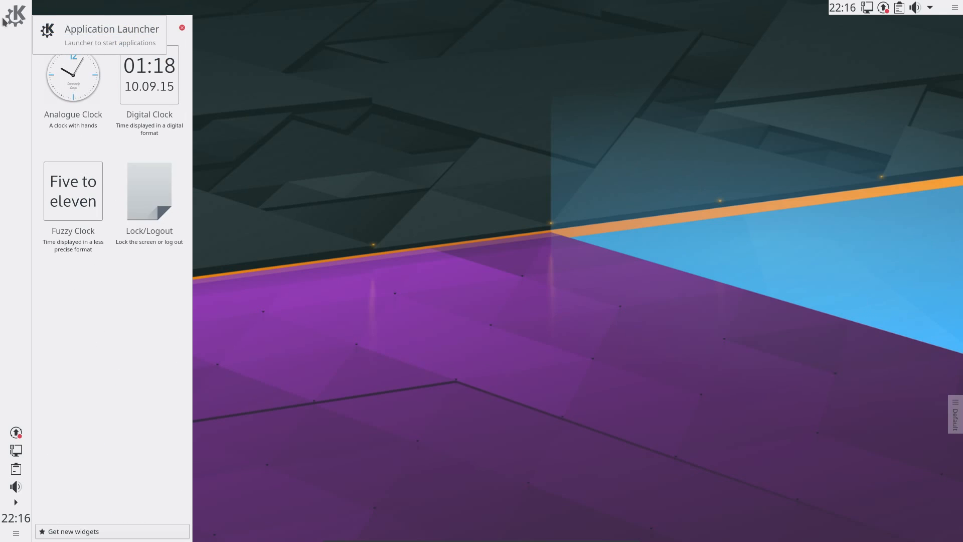
pyautogui.write('lock')
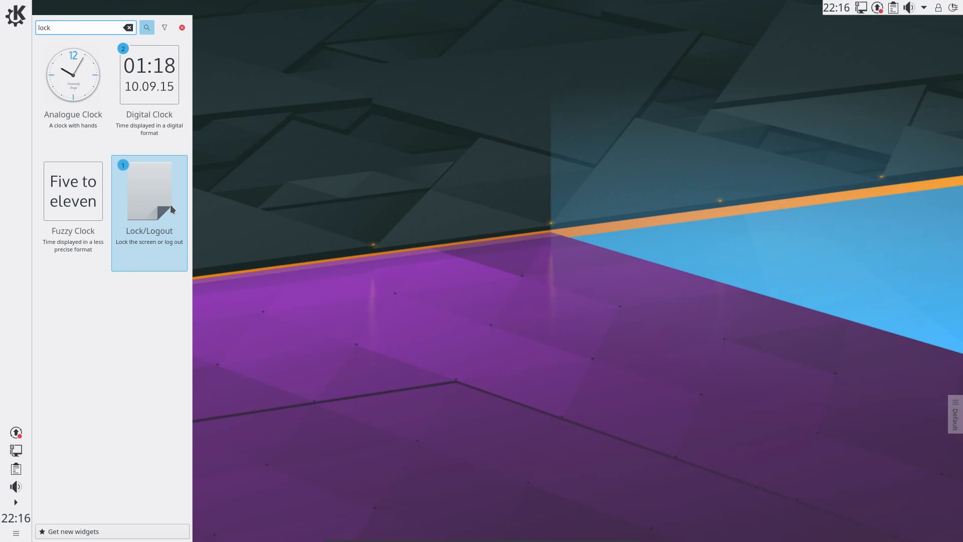
pyautogui.moveTo(951, 11)
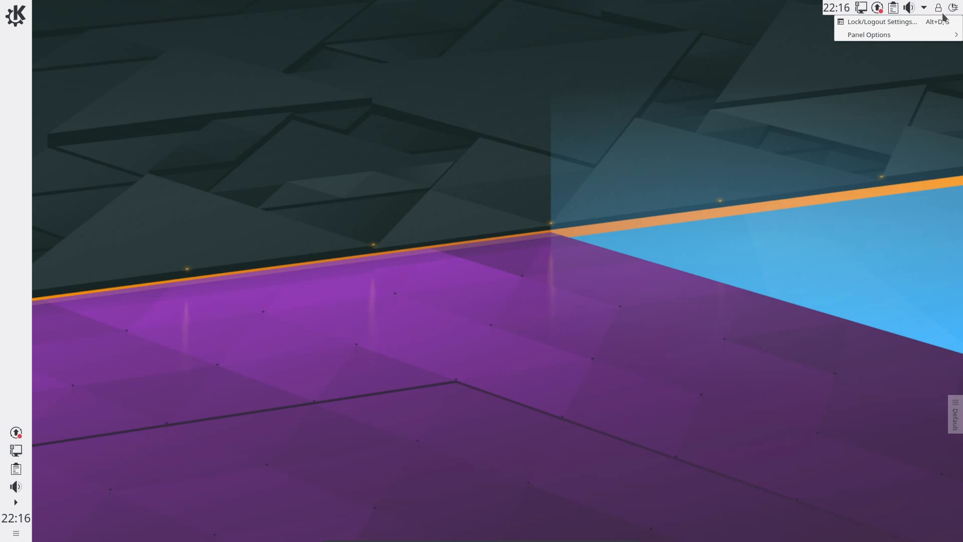
# - In Lock/Logout Settings untick Lock, Switch User and Suspend, leaving only the leave action
pyautogui.click(880, 21)
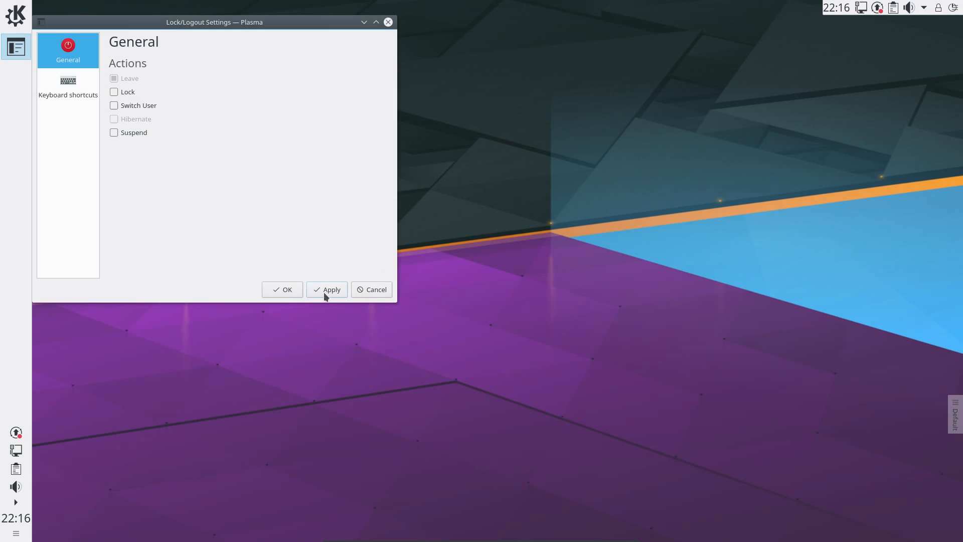
pyautogui.click(327, 289)
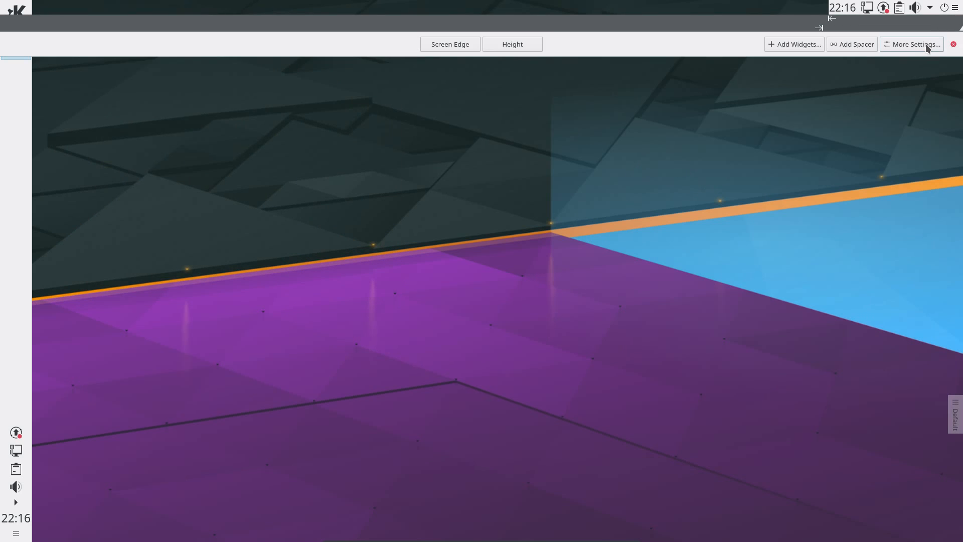
# - Set the top panel's Visibility to Windows Go Below, then move to editing the left panel
pyautogui.click(915, 44)
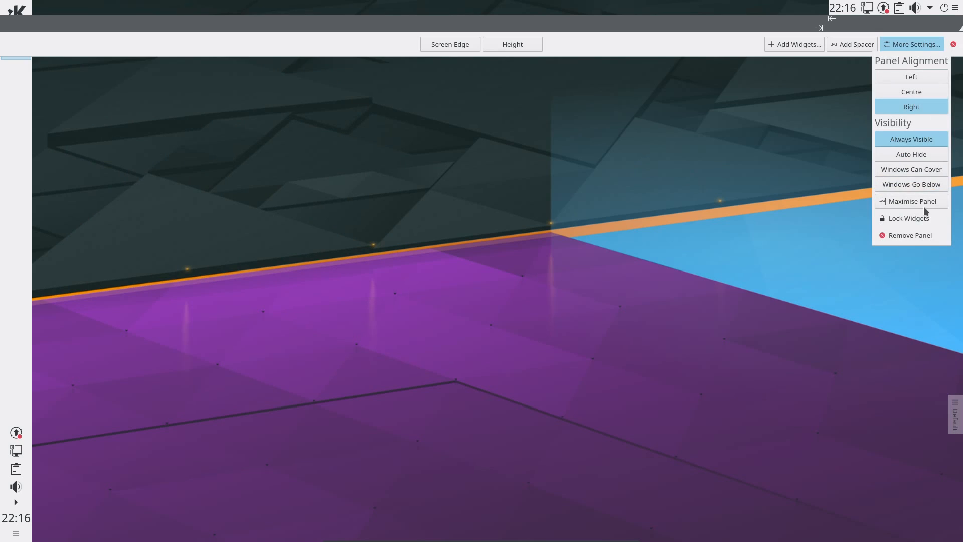
pyautogui.moveTo(912, 168)
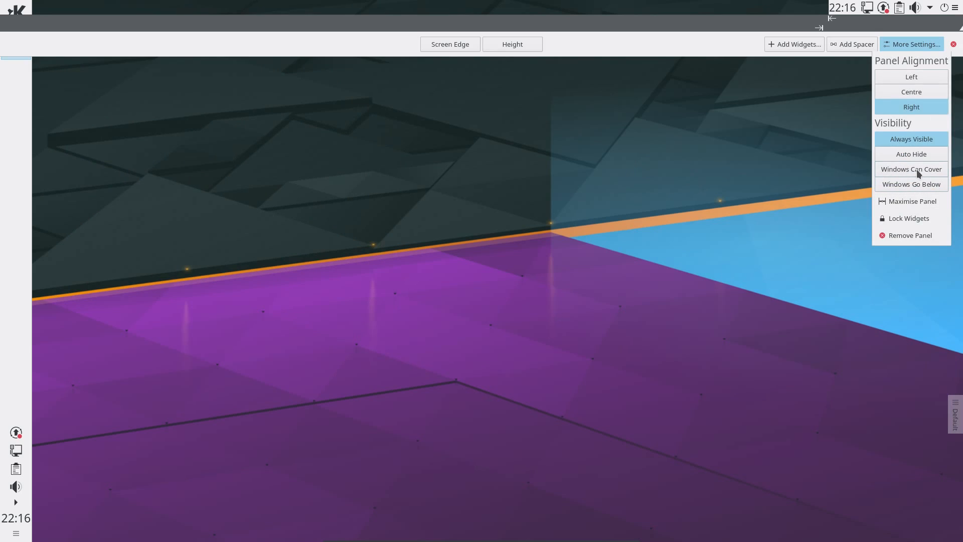
pyautogui.click(912, 184)
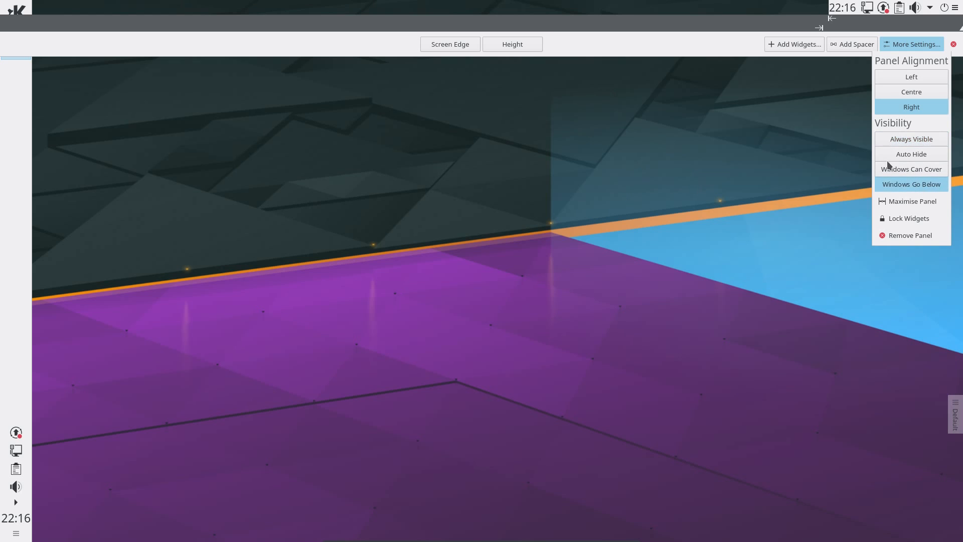
pyautogui.moveTo(663, 5)
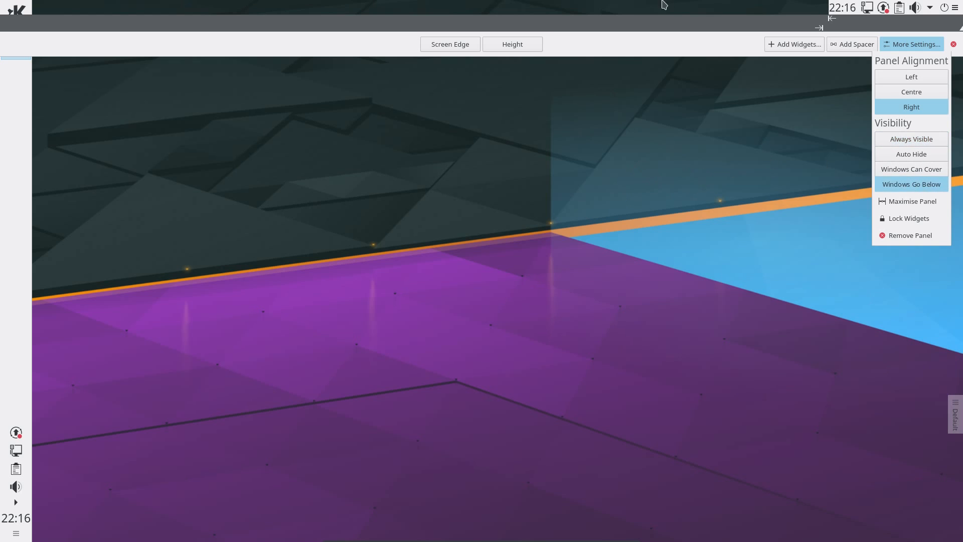
pyautogui.click(954, 44)
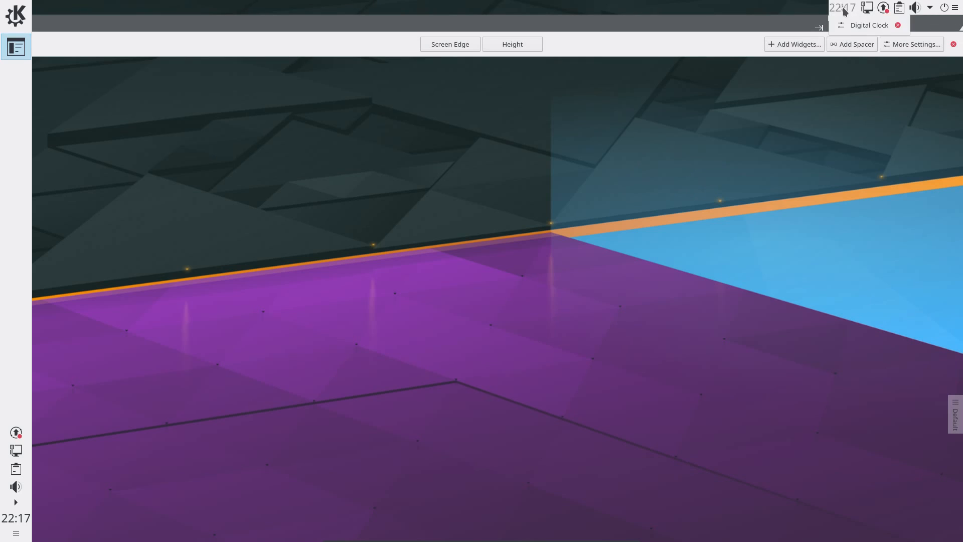
pyautogui.click(953, 44)
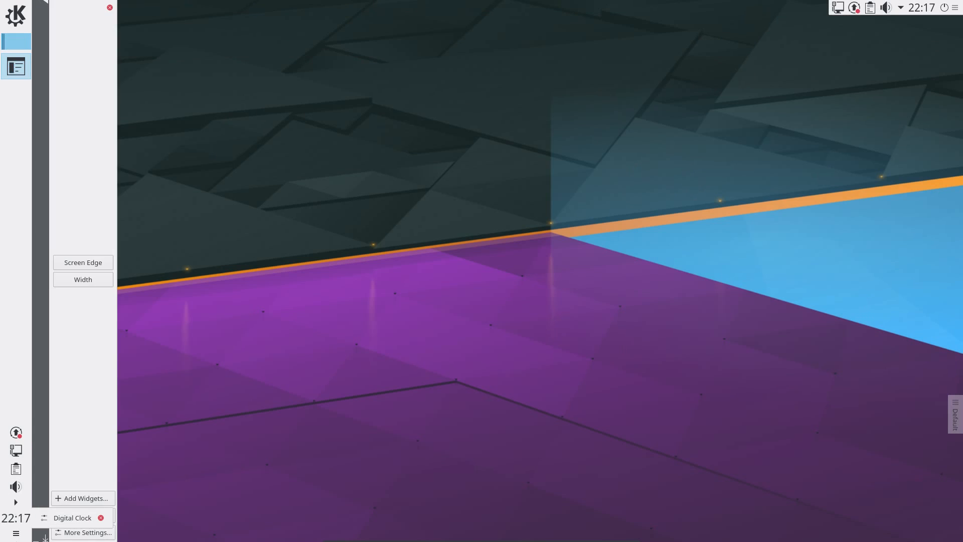
# - Remove the left panel's Digital Clock and System Tray and search 'icon' for Icons-only Task Manager
pyautogui.click(101, 518)
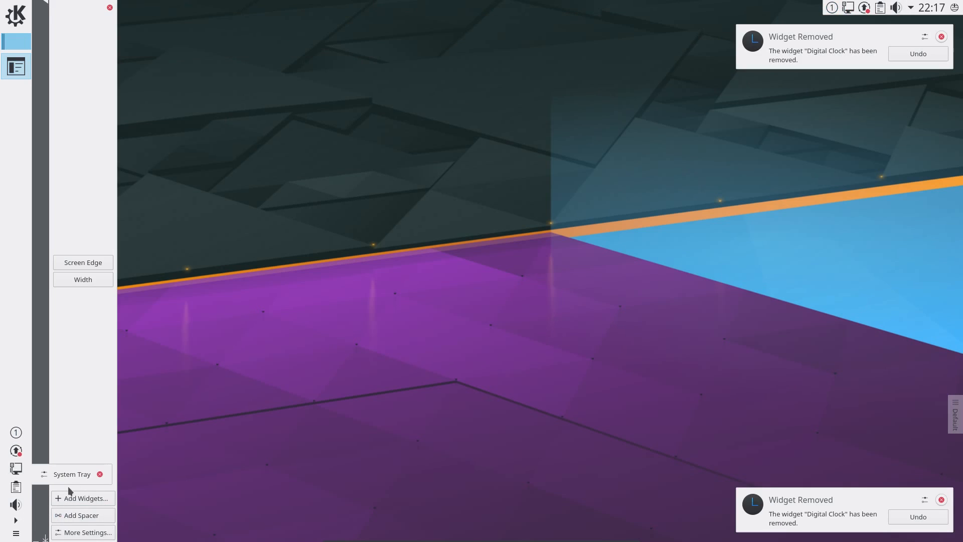
pyautogui.click(100, 474)
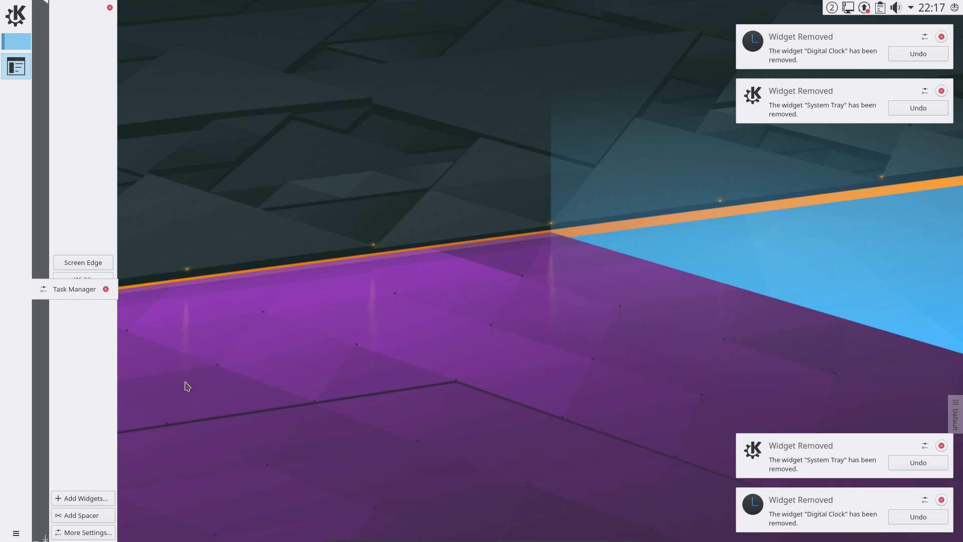
pyautogui.click(83, 499)
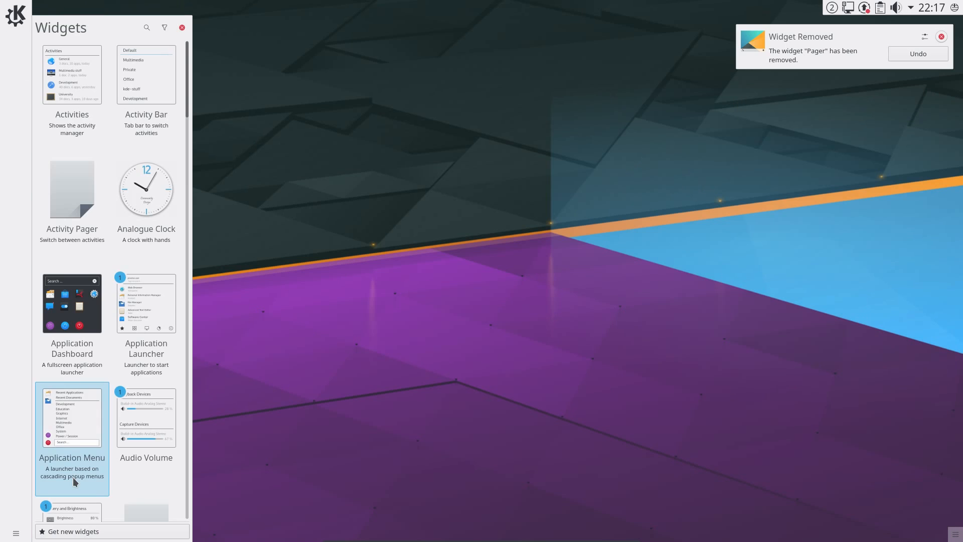
pyautogui.write('icon')
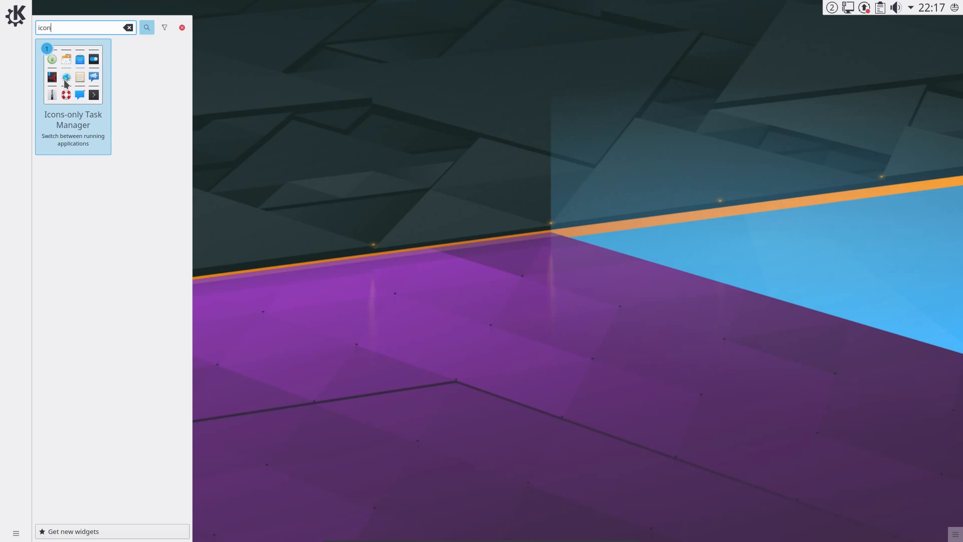
pyautogui.moveTo(34, 59)
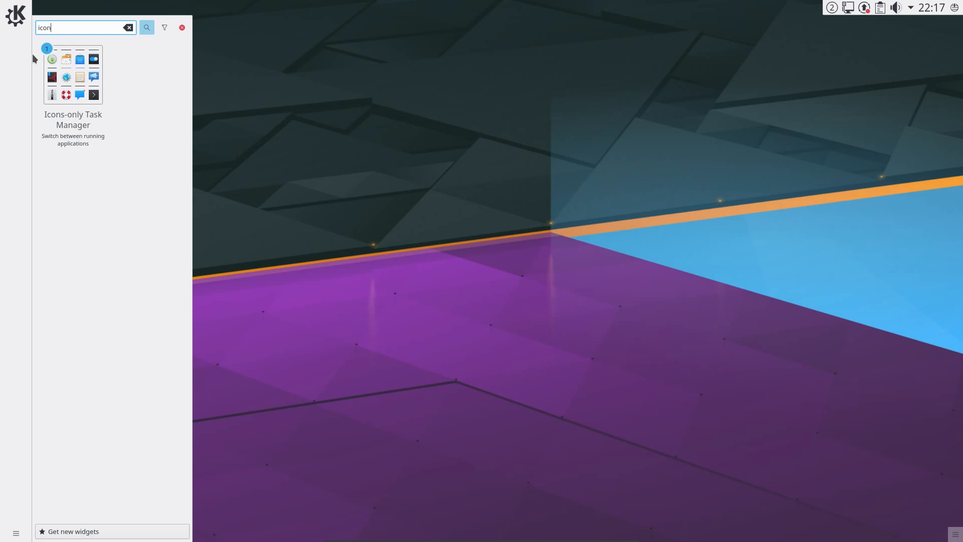
pyautogui.moveTo(250, 62)
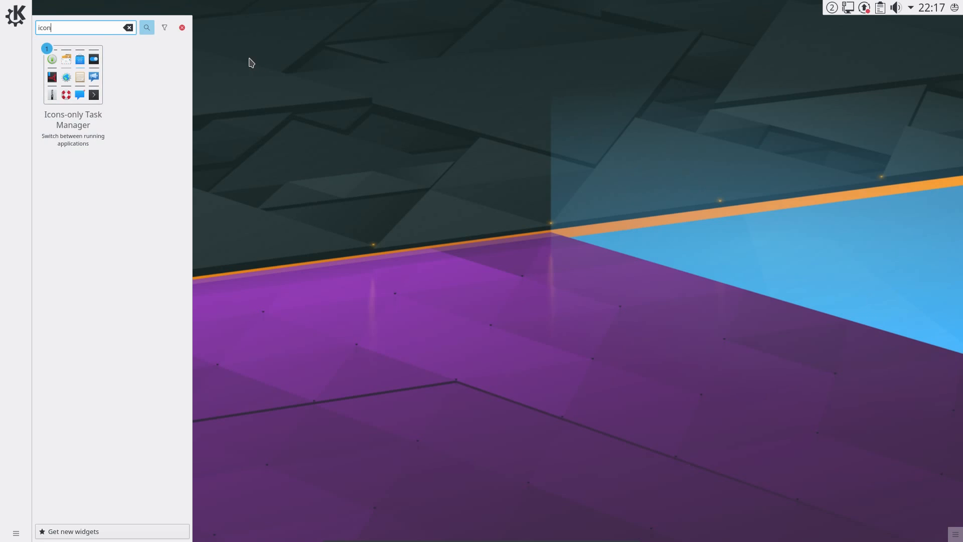
pyautogui.click(182, 27)
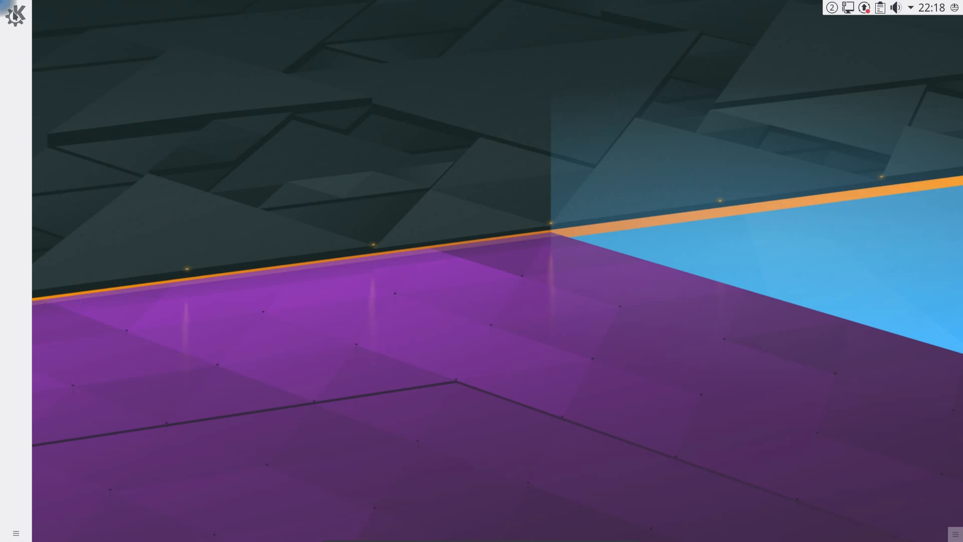
# - Switch the K launcher to the fullscreen Application Dashboard through Alternatives
pyautogui.rightClick(15, 15)
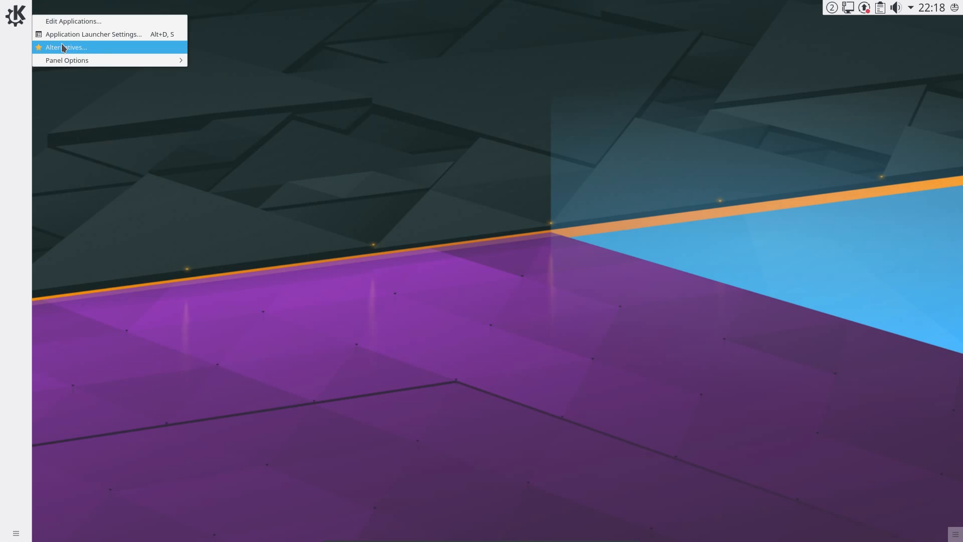
pyautogui.click(65, 47)
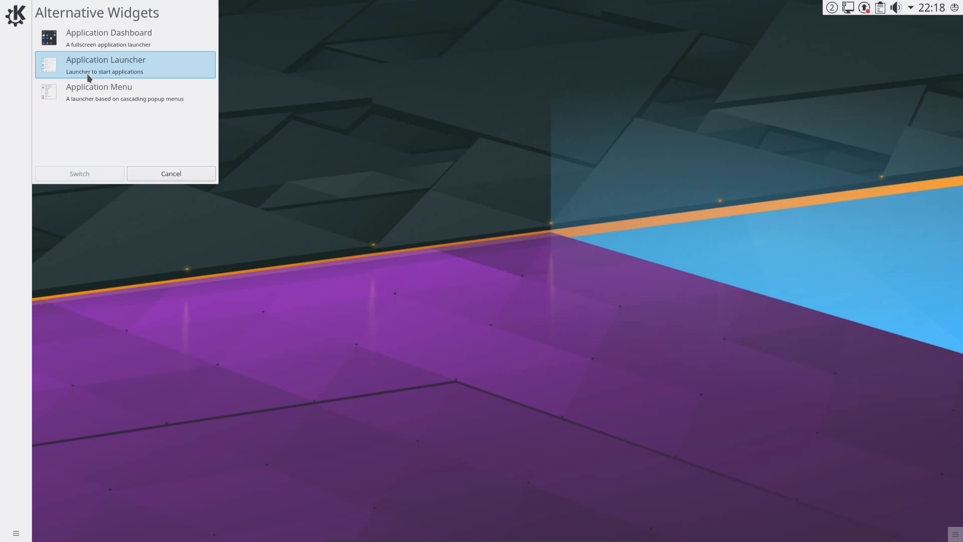
pyautogui.click(124, 37)
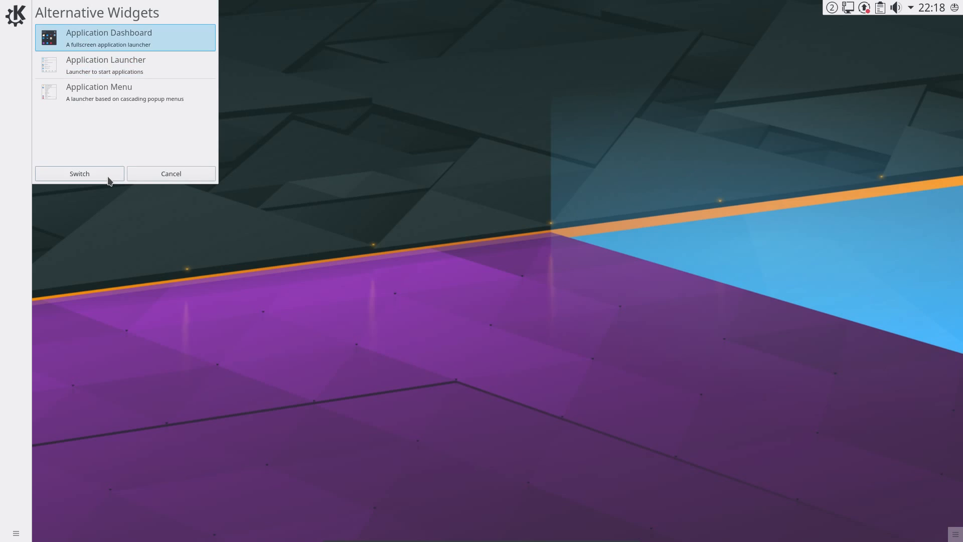
pyautogui.click(171, 174)
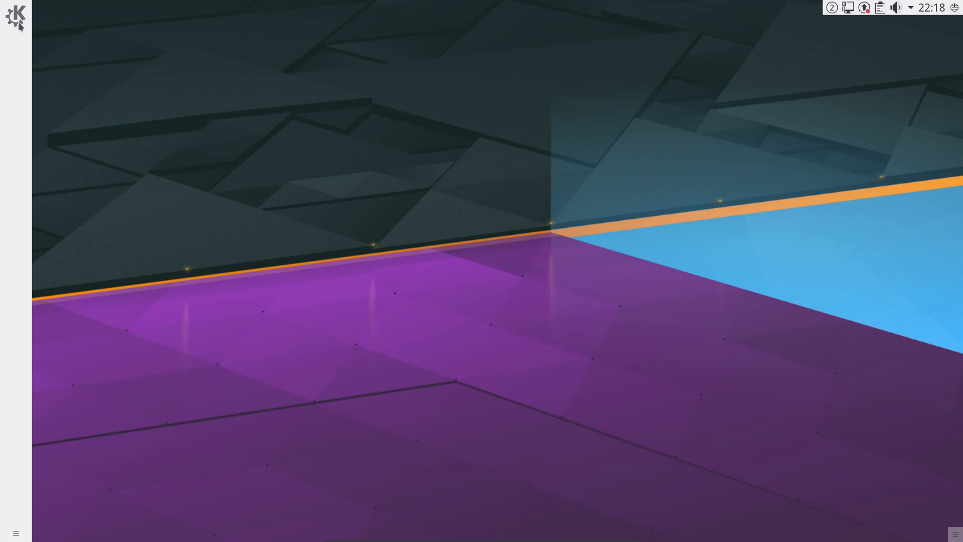
# - Bring up the new Application Dashboard, dismiss it, and bring it up again
pyautogui.click(15, 17)
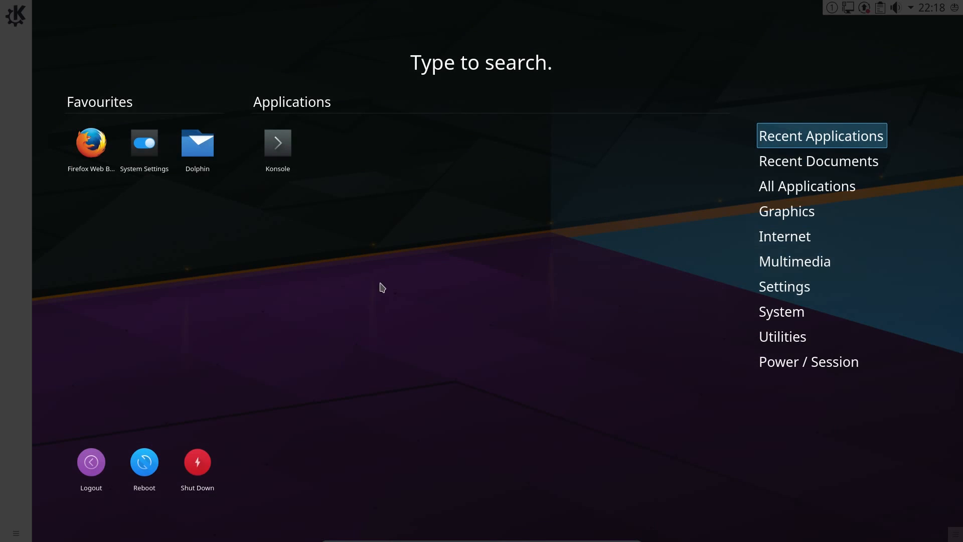
pyautogui.click(379, 287)
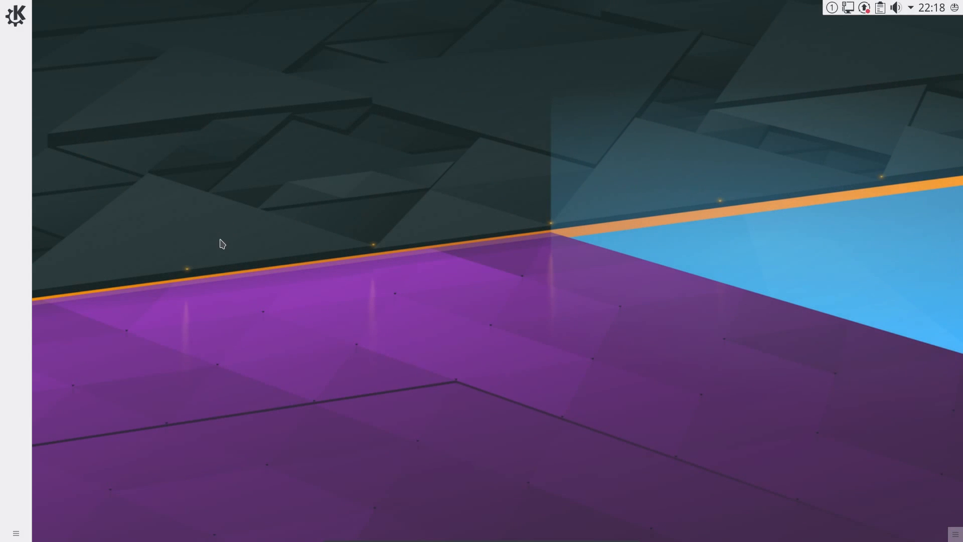
pyautogui.click(15, 15)
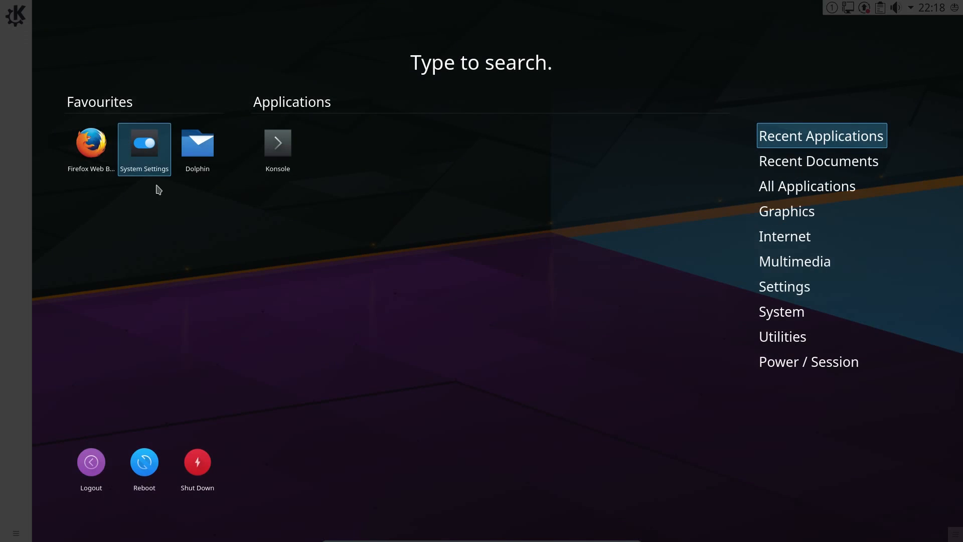
pyautogui.moveTo(155, 160)
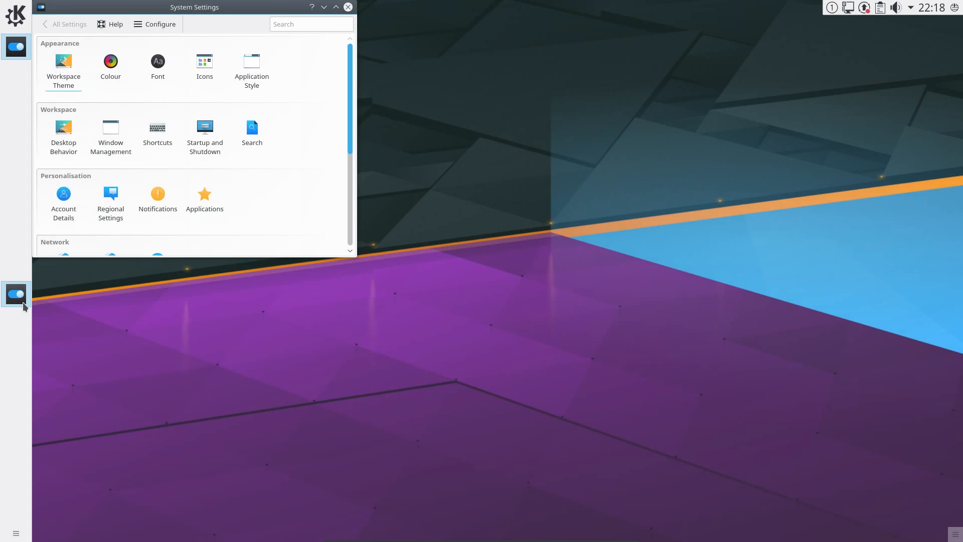
pyautogui.moveTo(15, 295)
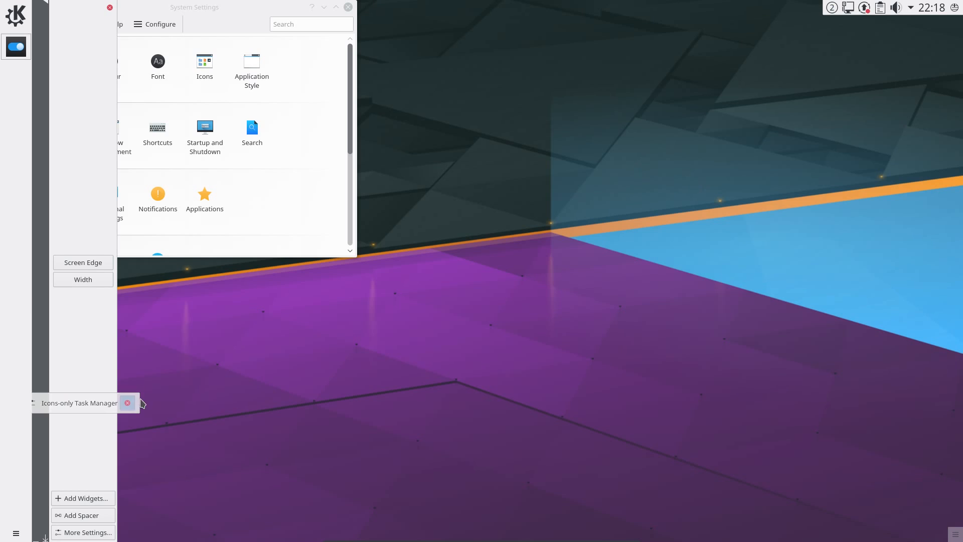
# - Remove the duplicate Icons-only Task Manager from the left panel and finish editing
pyautogui.click(127, 403)
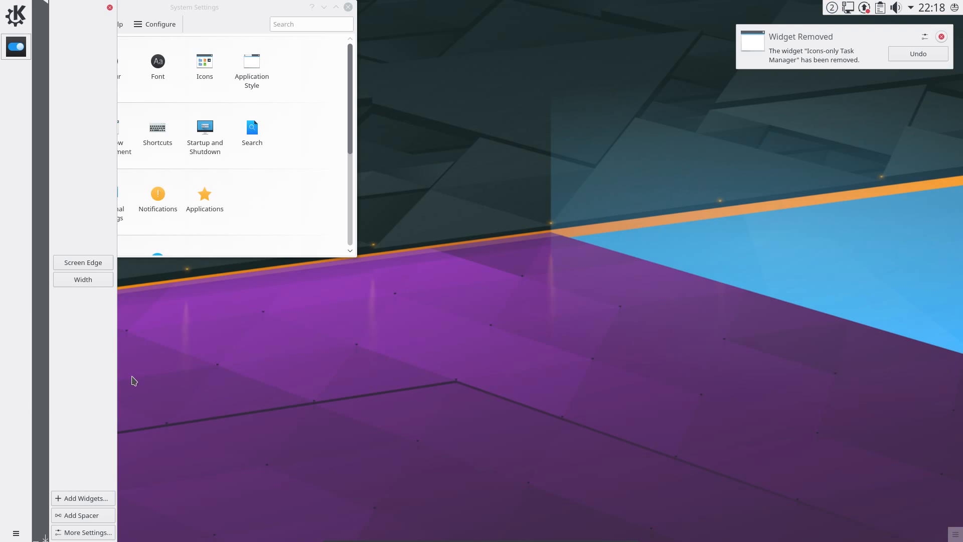
pyautogui.moveTo(155, 339)
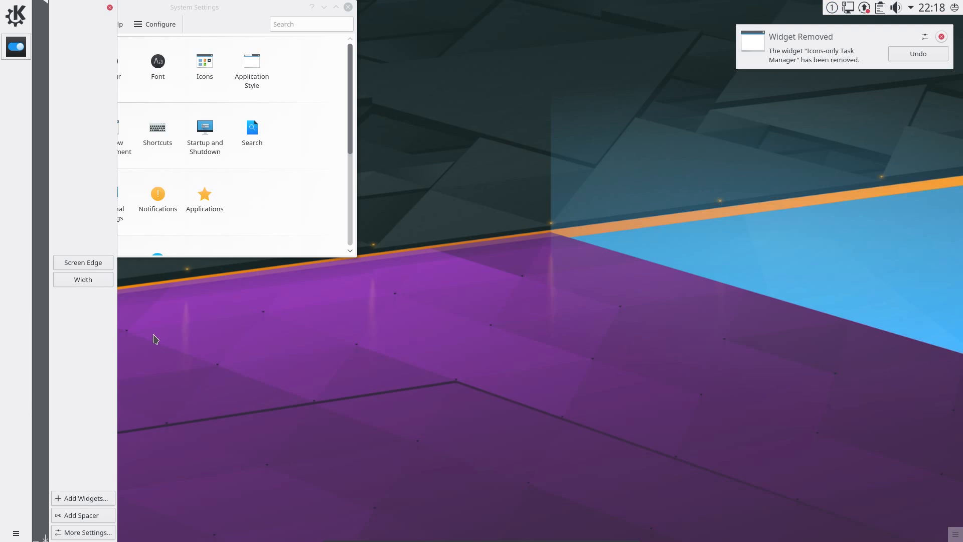
pyautogui.click(15, 15)
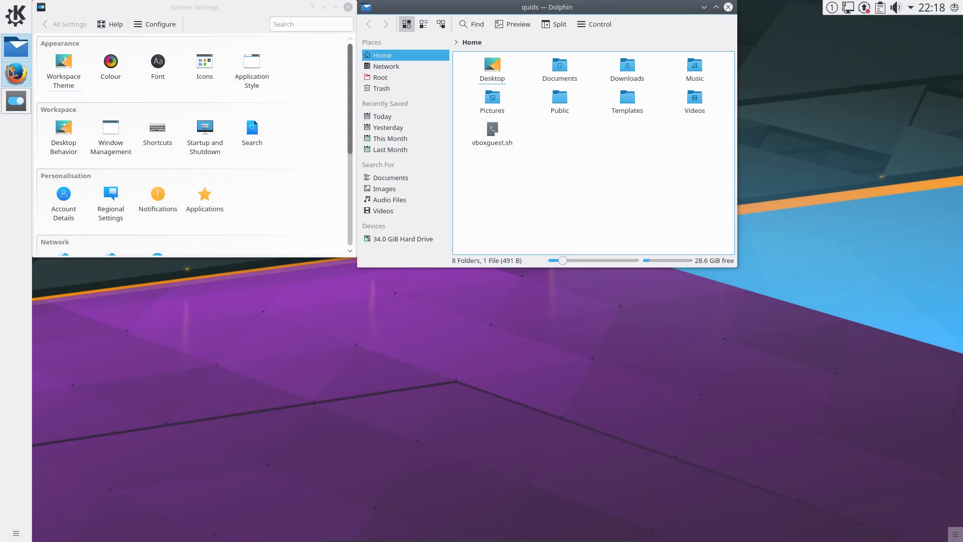
# - Enable 'Show A Launcher When Not Running' for the Dolphin and Firefox task entries
pyautogui.rightClick(15, 46)
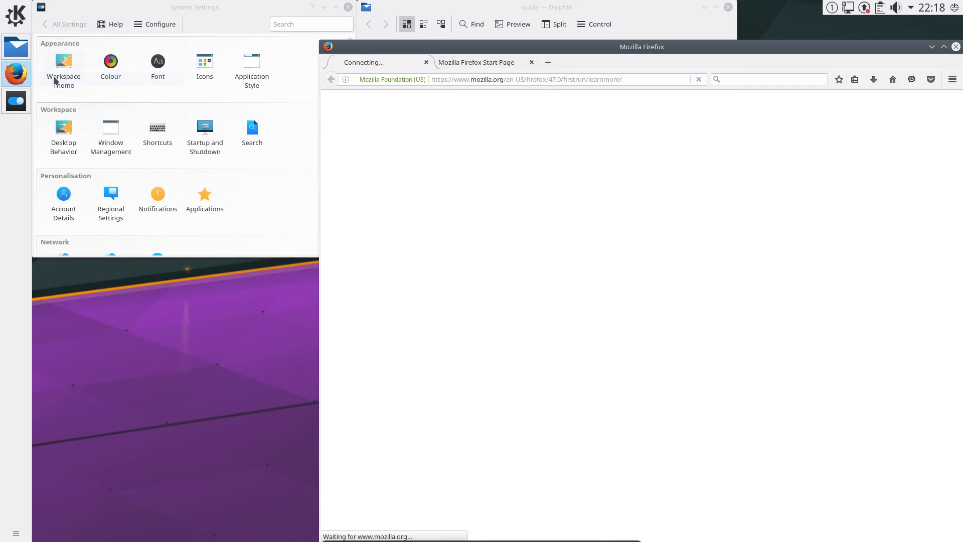
pyautogui.rightClick(15, 74)
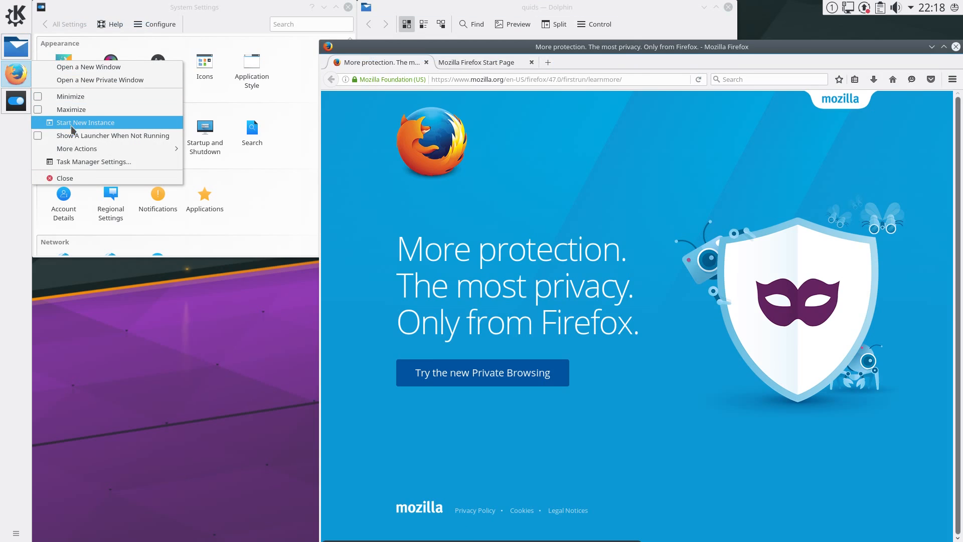
pyautogui.moveTo(347, 53)
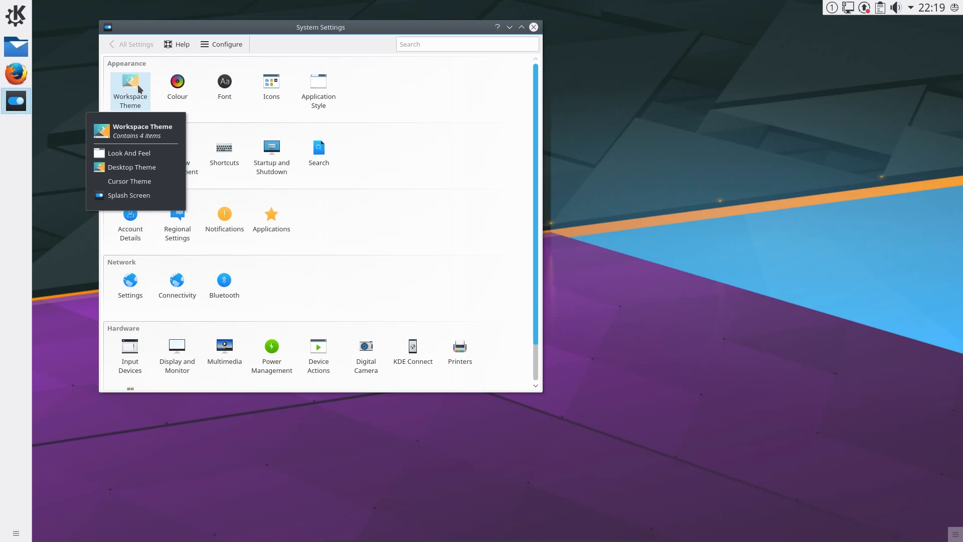
# - In Workspace Theme choose the Breeze Dark look and feel and apply it
pyautogui.click(128, 152)
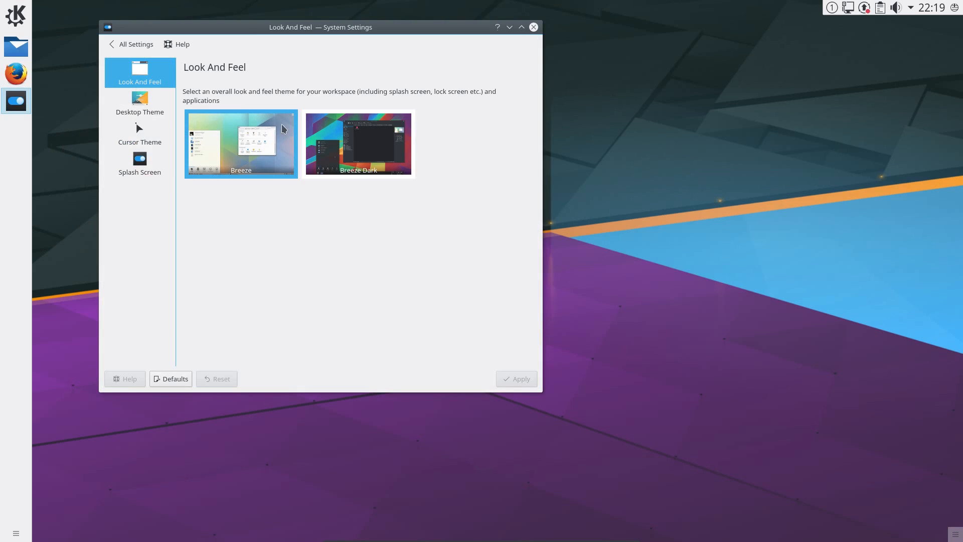
pyautogui.moveTo(340, 152)
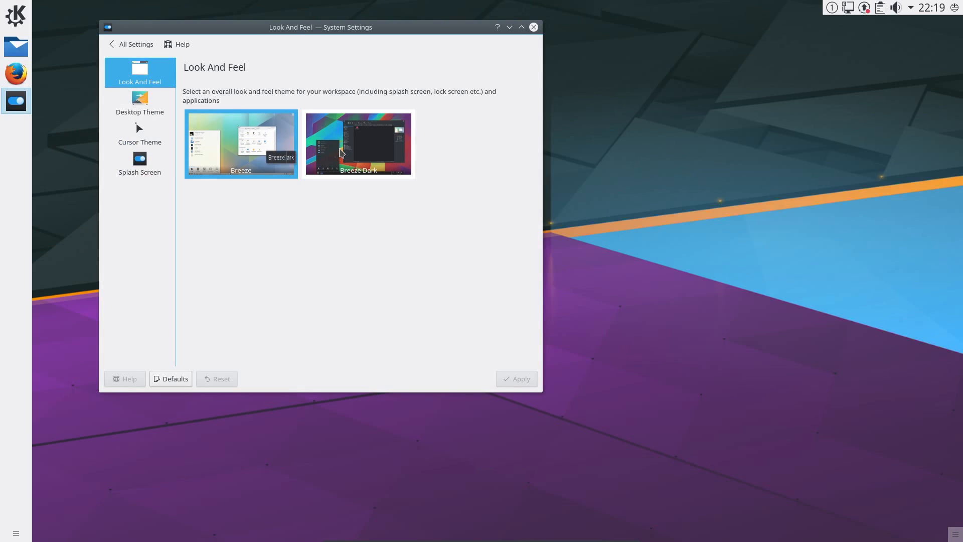
pyautogui.click(357, 143)
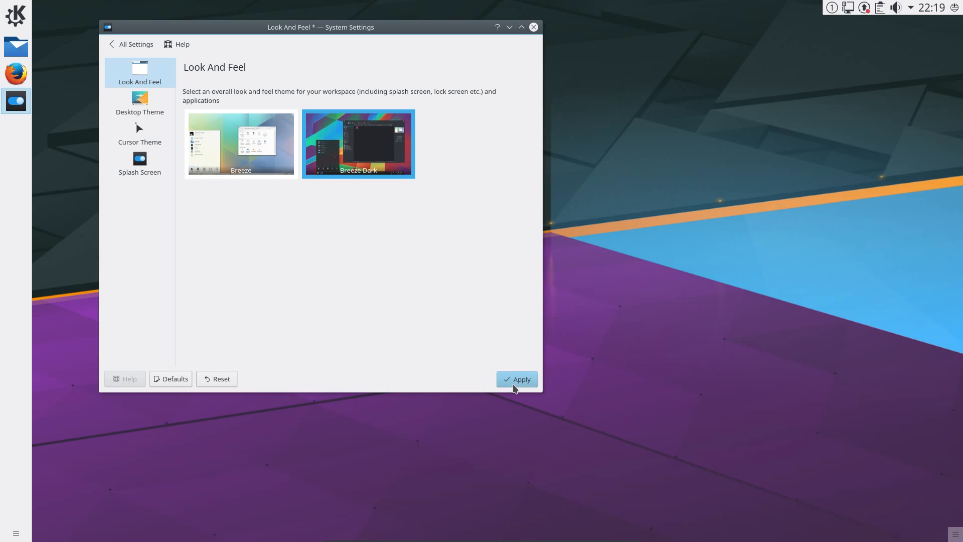
pyautogui.click(140, 103)
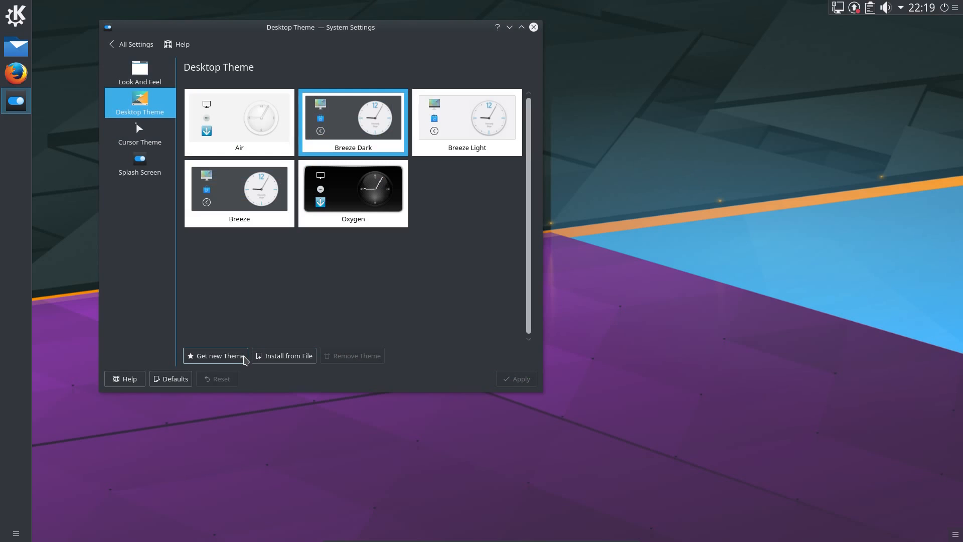
# - Search the online add-ons for 'underworld' and install the Underworld desktop theme
pyautogui.click(216, 355)
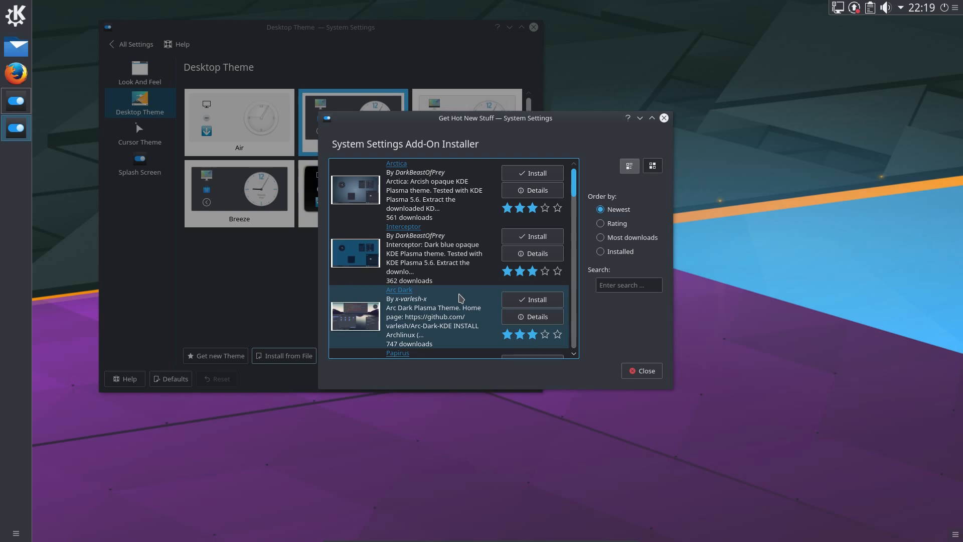
pyautogui.write('u')
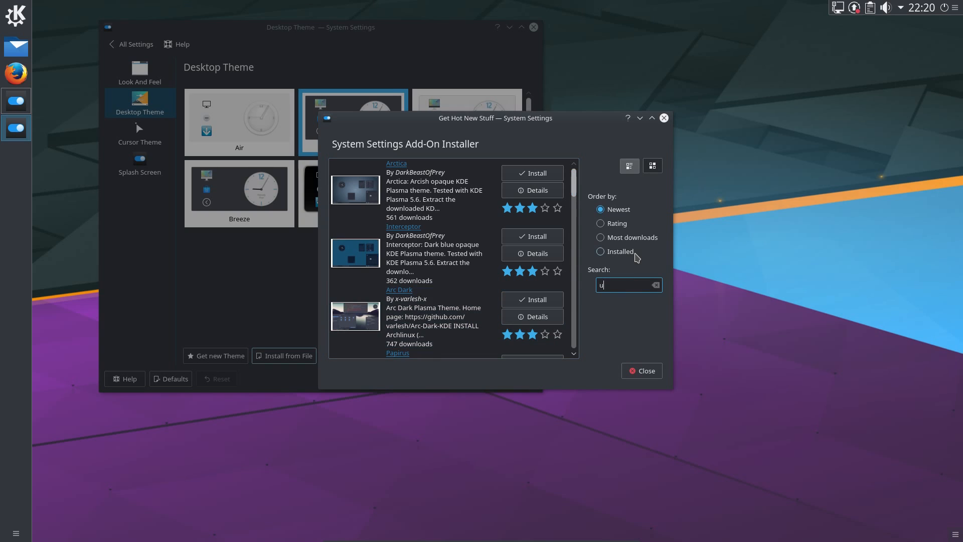
pyautogui.write('nderworld')
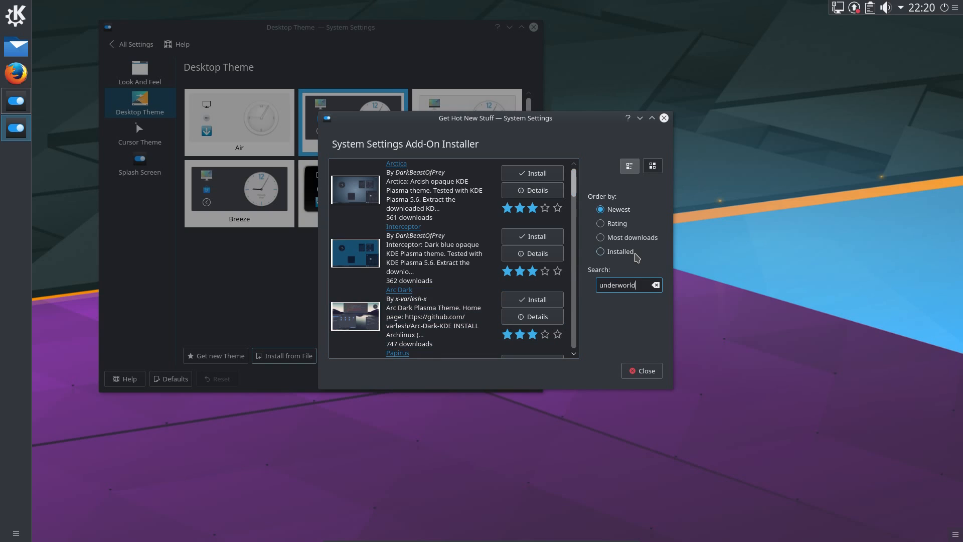
pyautogui.press('Return')
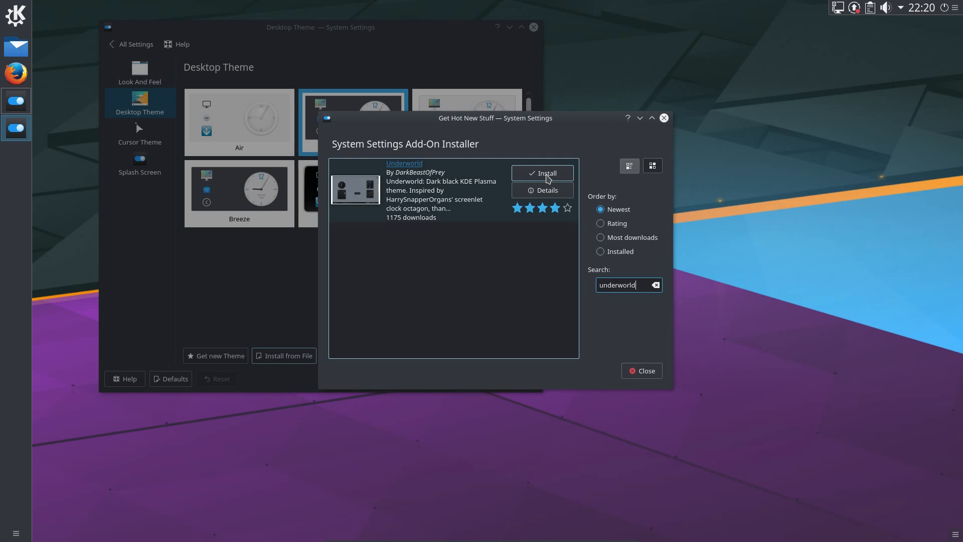
pyautogui.click(543, 172)
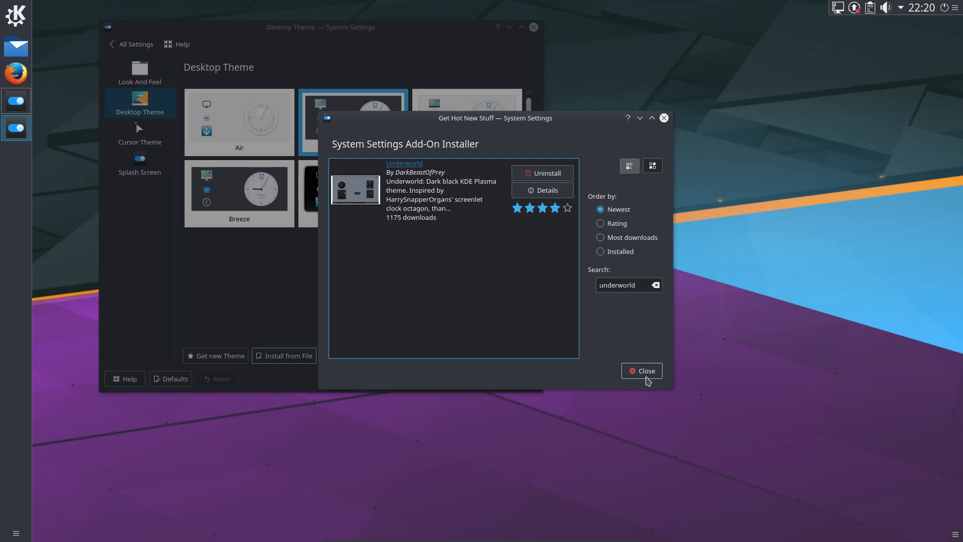
pyautogui.click(641, 370)
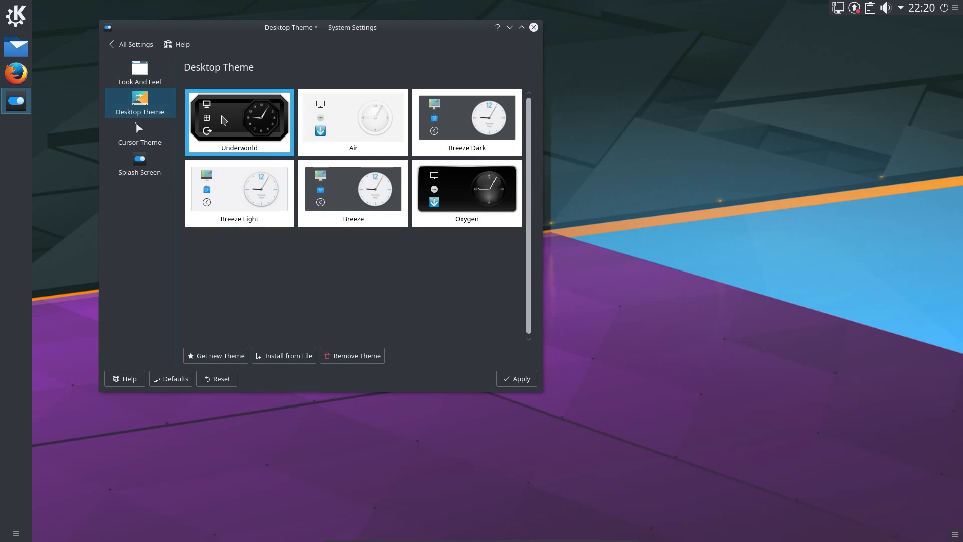
# - Apply Underworld as the active desktop theme and move on to the cursor theme page
pyautogui.click(516, 378)
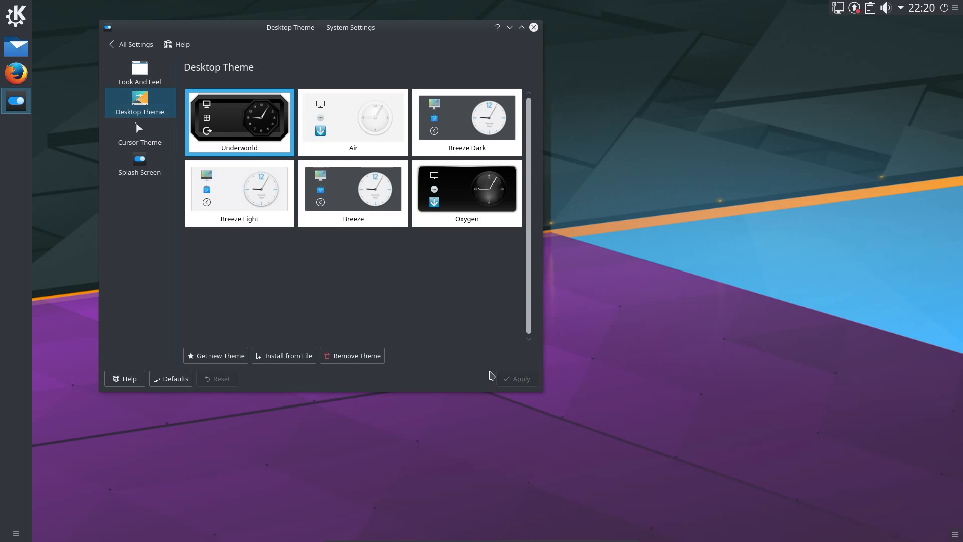
pyautogui.click(139, 134)
pyautogui.write('hacked-a')
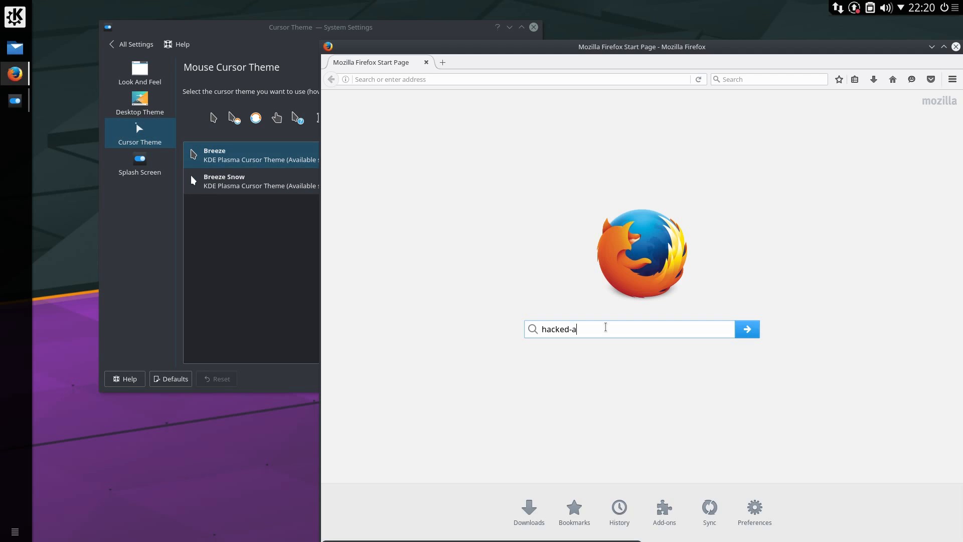
# - Search the web for hacked-aio and follow the GNOME-Look result to the Hacked-aio.tgz download
pyautogui.write('io')
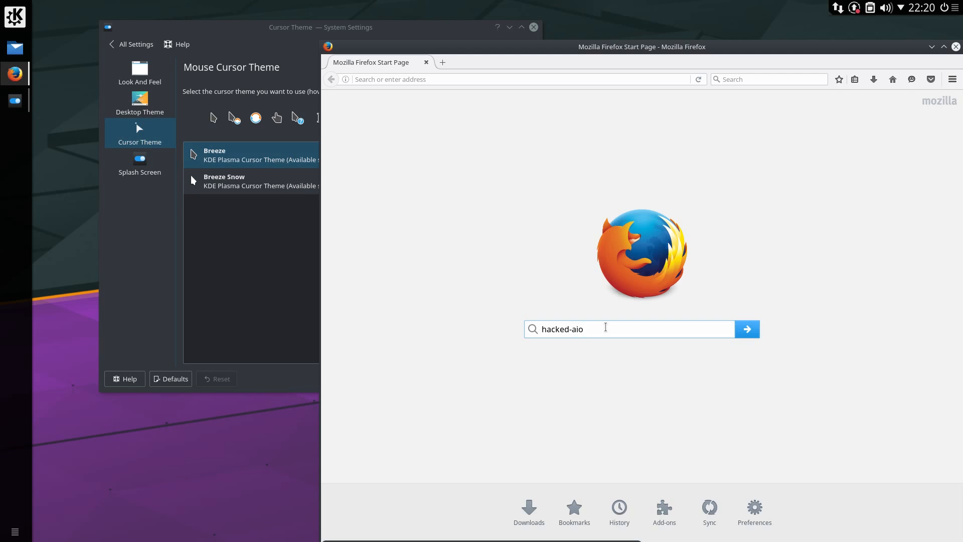
pyautogui.click(746, 329)
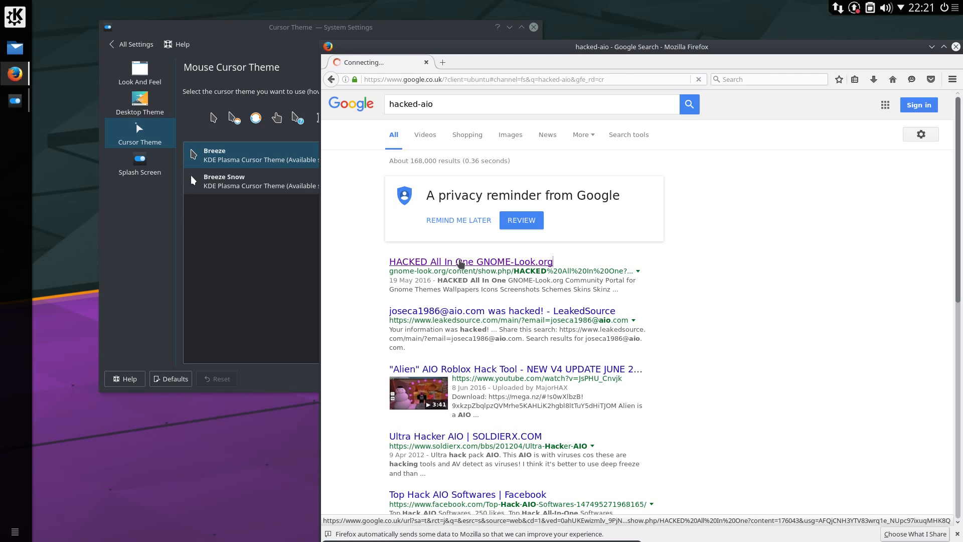
pyautogui.click(471, 261)
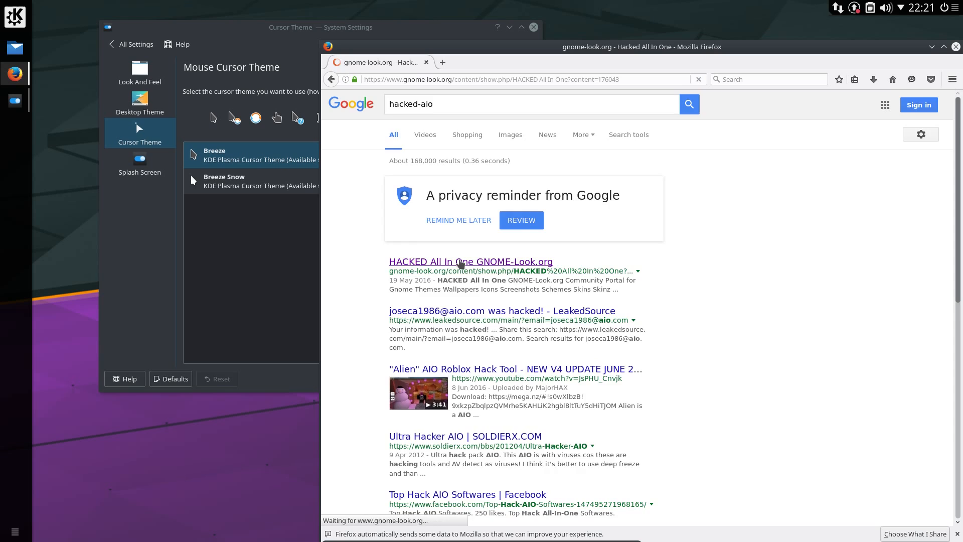
pyautogui.click(470, 260)
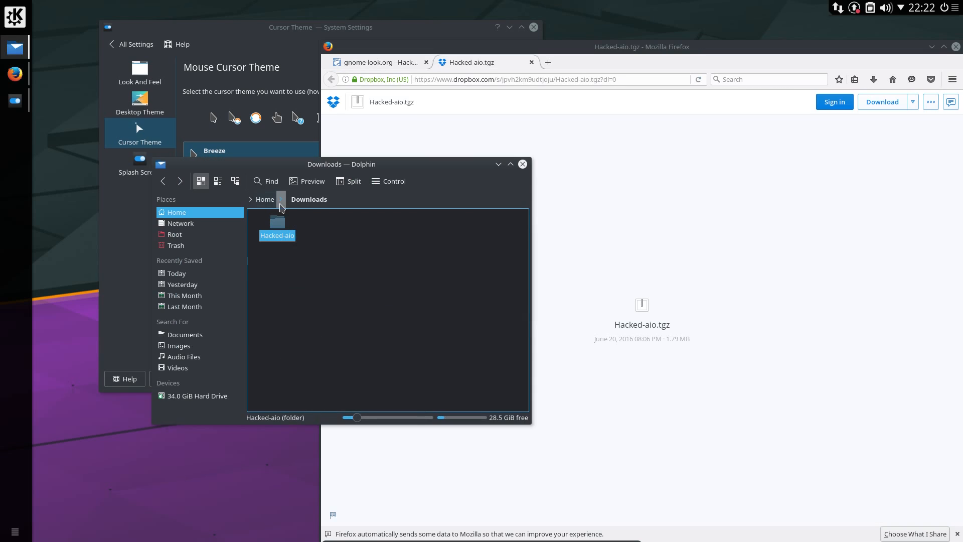
# - Create a hidden folder named .icons inside the home folder
pyautogui.click(263, 199)
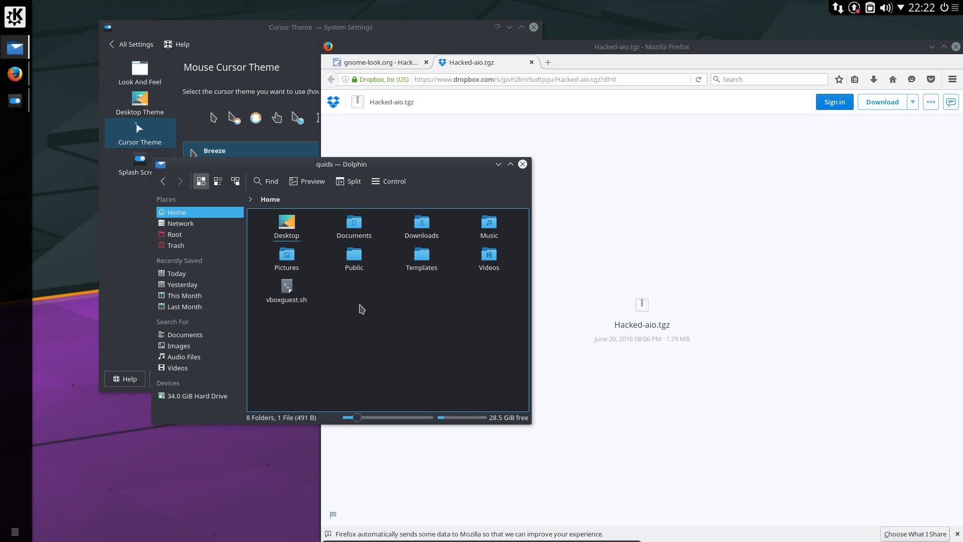
pyautogui.rightClick(362, 309)
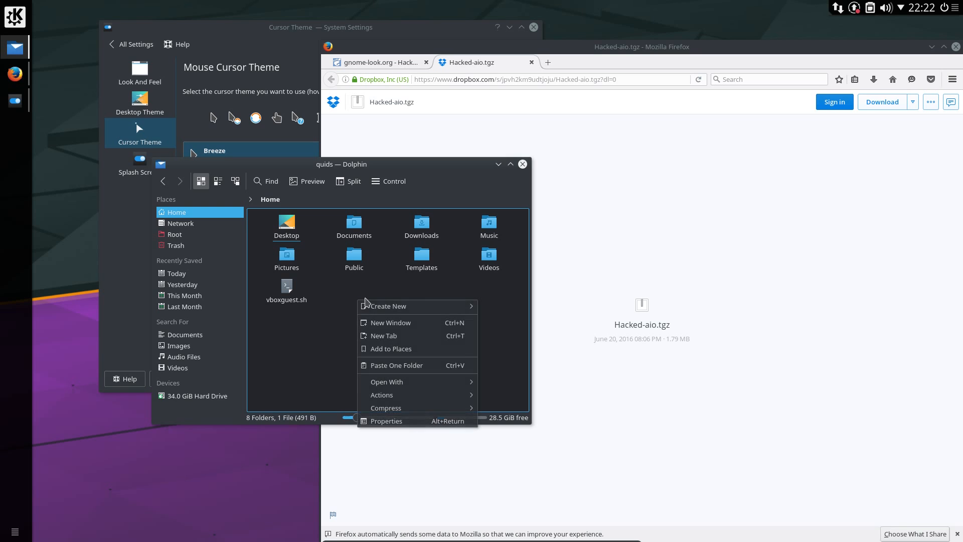
pyautogui.click(387, 306)
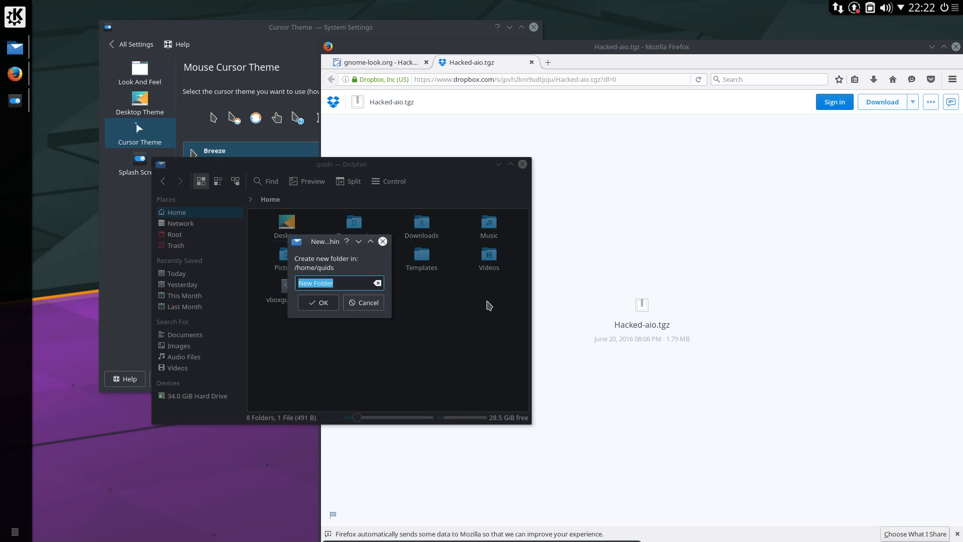
pyautogui.write('.icons')
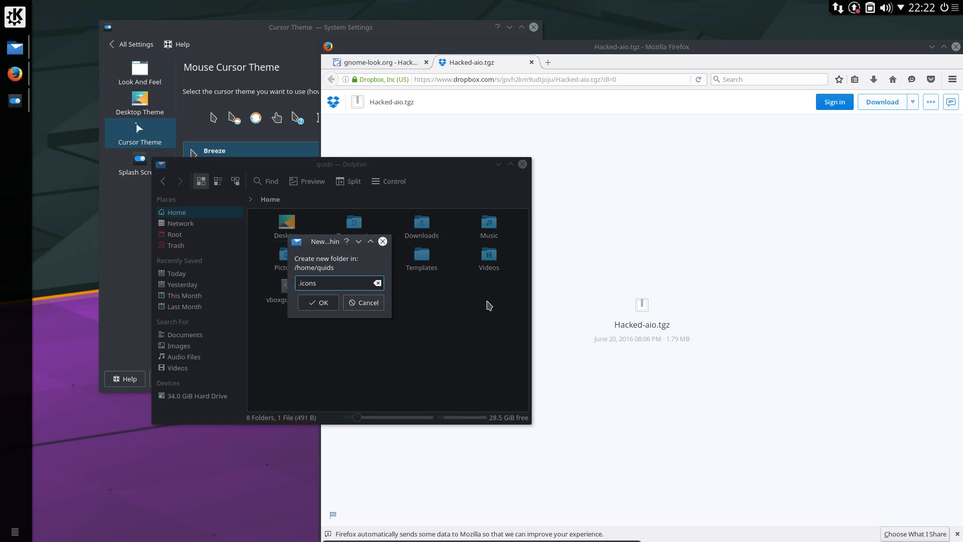
pyautogui.click(318, 302)
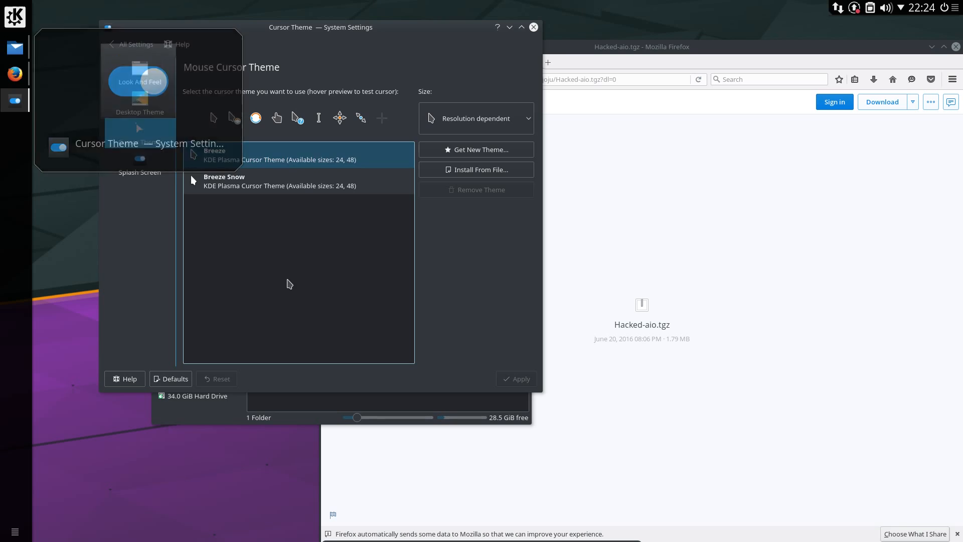
# - Set Hacked-aio as the cursor theme at size 20 under Workspace Theme and apply it
pyautogui.click(135, 44)
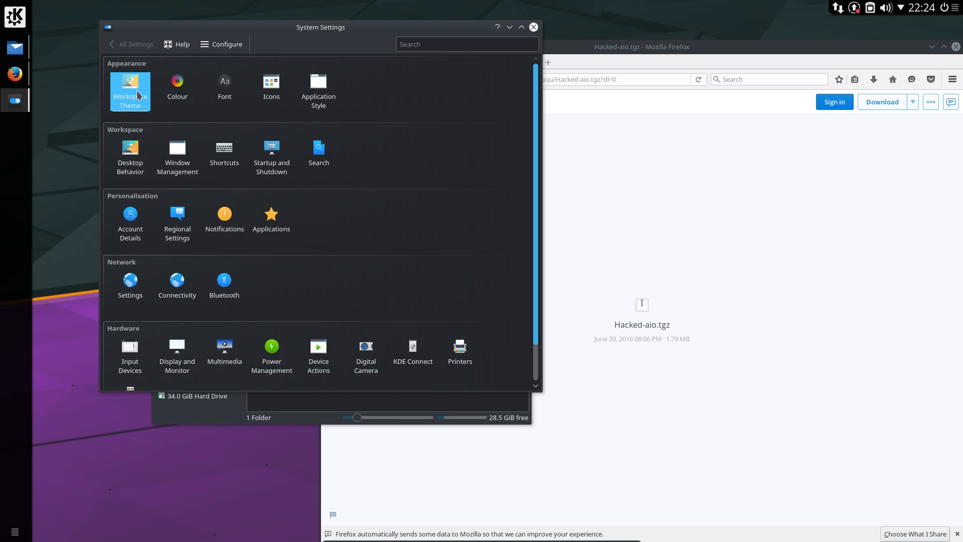
pyautogui.click(130, 92)
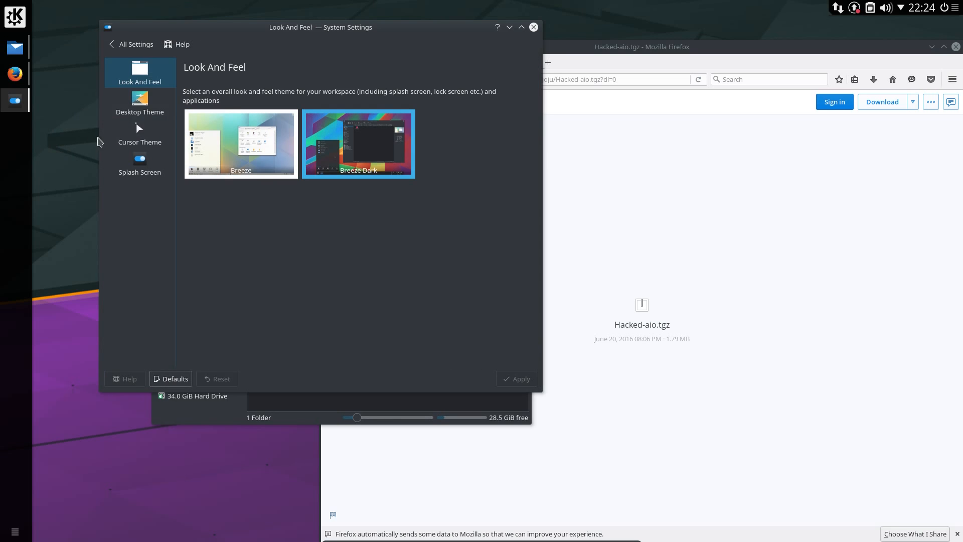
pyautogui.click(139, 128)
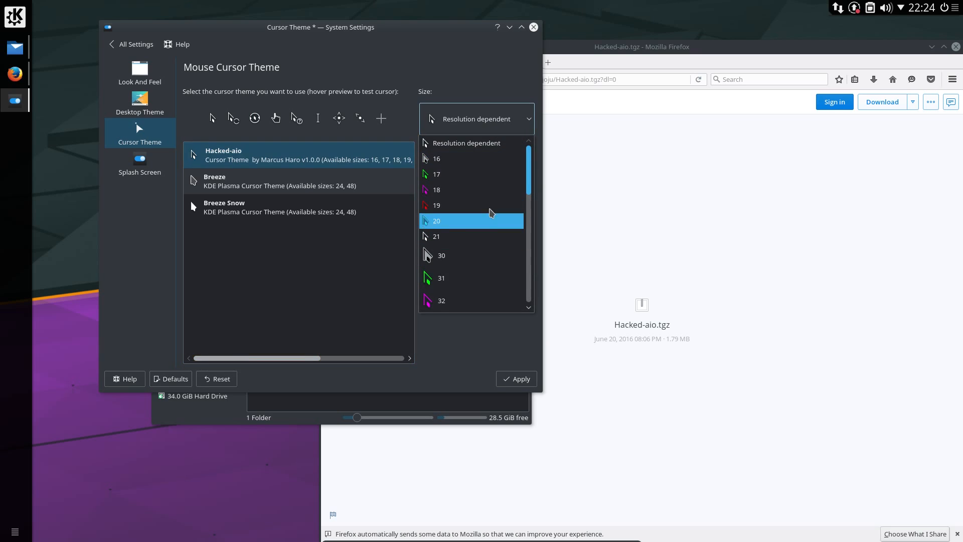
pyautogui.click(436, 221)
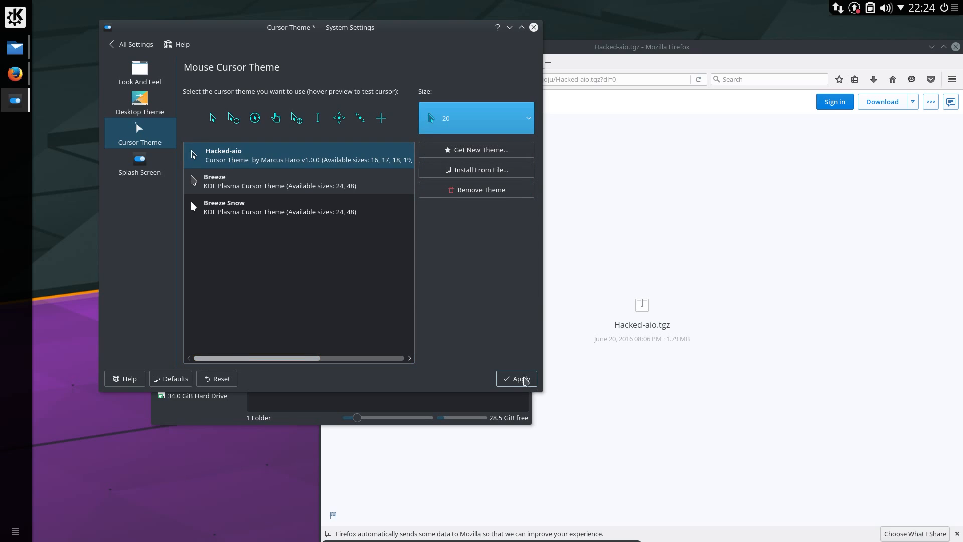
pyautogui.click(517, 378)
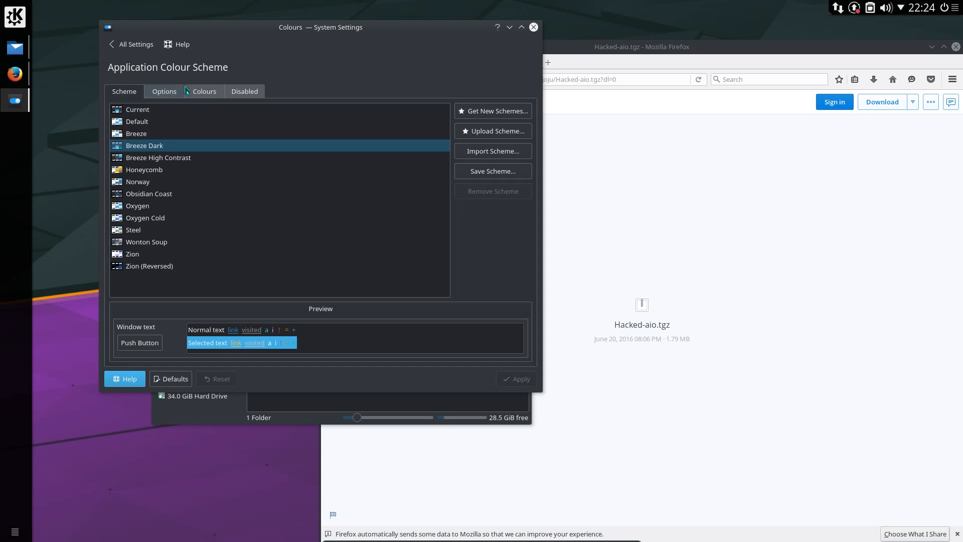
pyautogui.moveTo(156, 156)
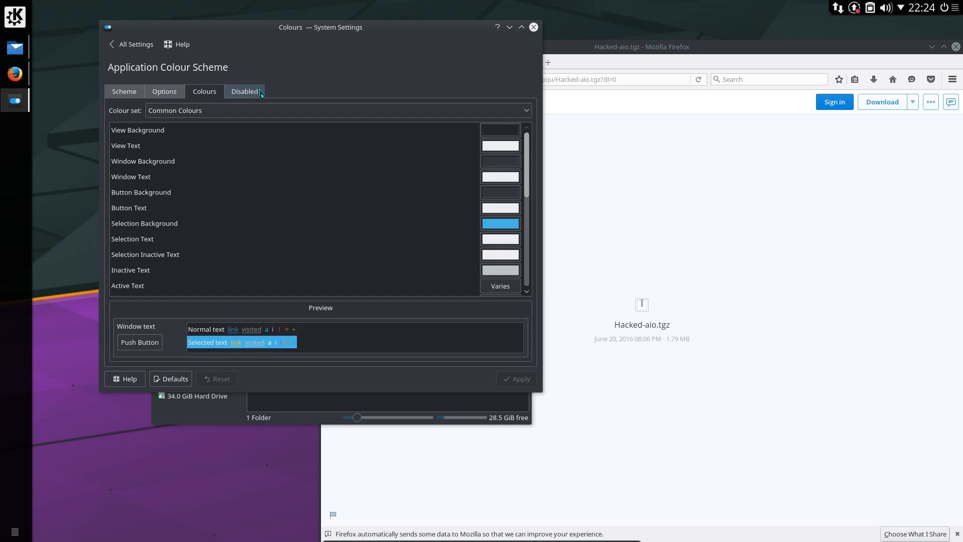
# - Return to the All Settings overview after setting the Breeze Dark colour scheme
pyautogui.click(135, 44)
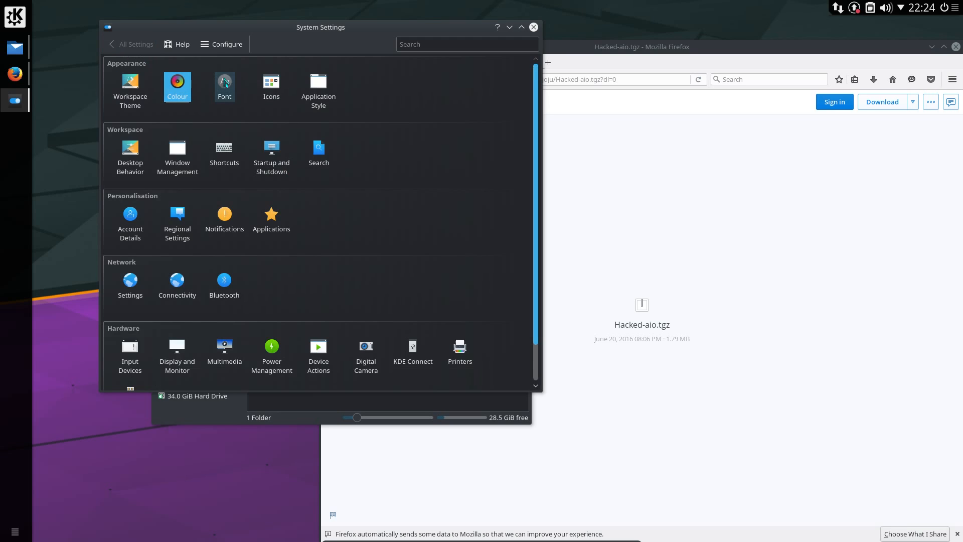
# - Adjust all interface fonts to Ubuntu and acknowledge the restart-applications notice
pyautogui.click(224, 86)
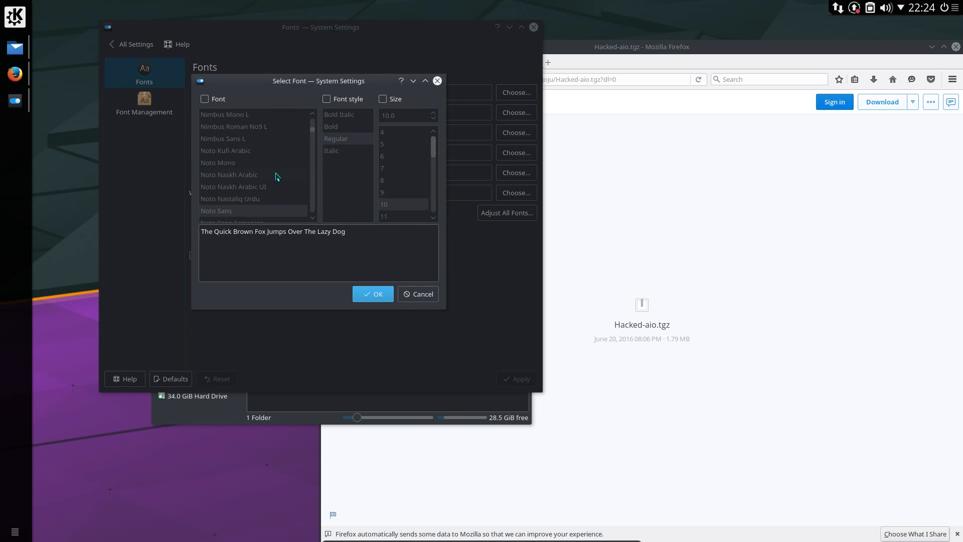
pyautogui.moveTo(300, 116)
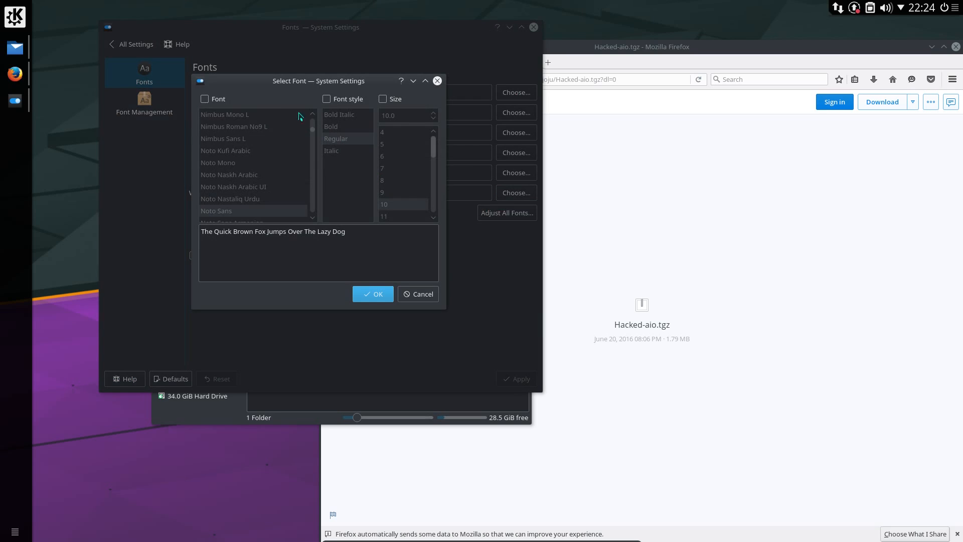
pyautogui.click(215, 211)
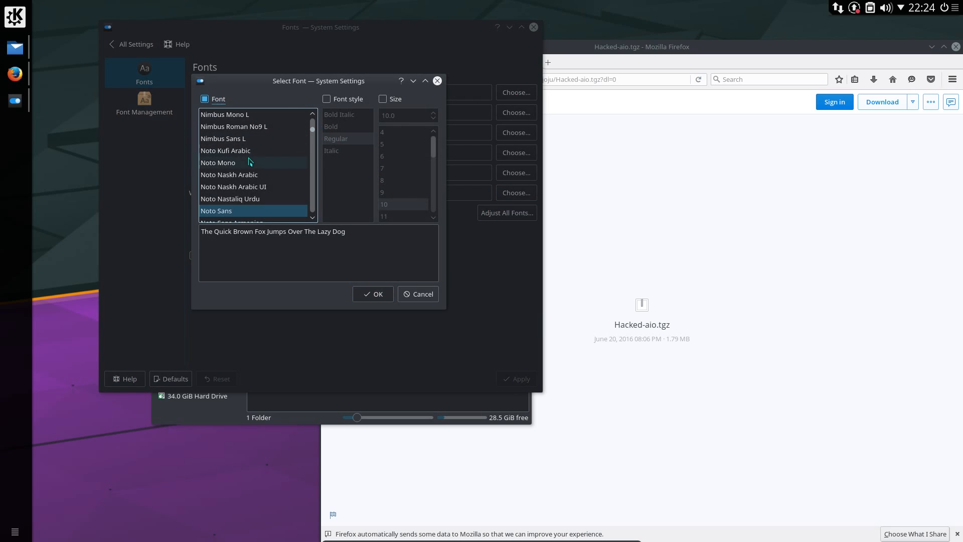
pyautogui.scroll(-3)
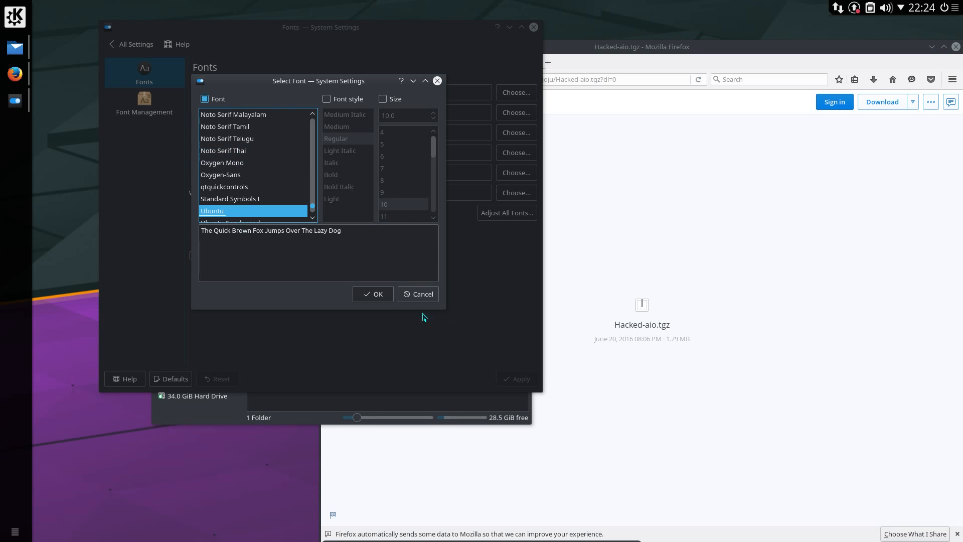
pyautogui.click(372, 294)
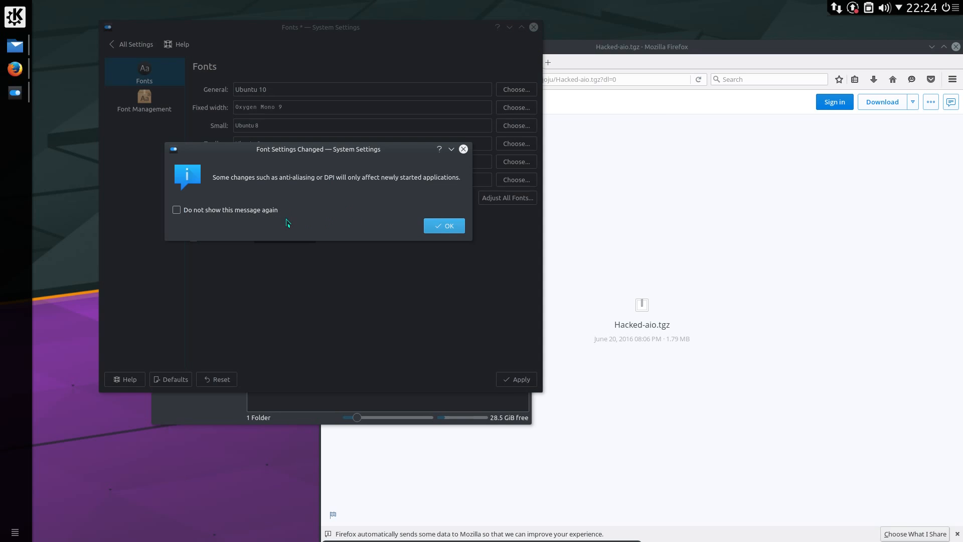
pyautogui.click(443, 226)
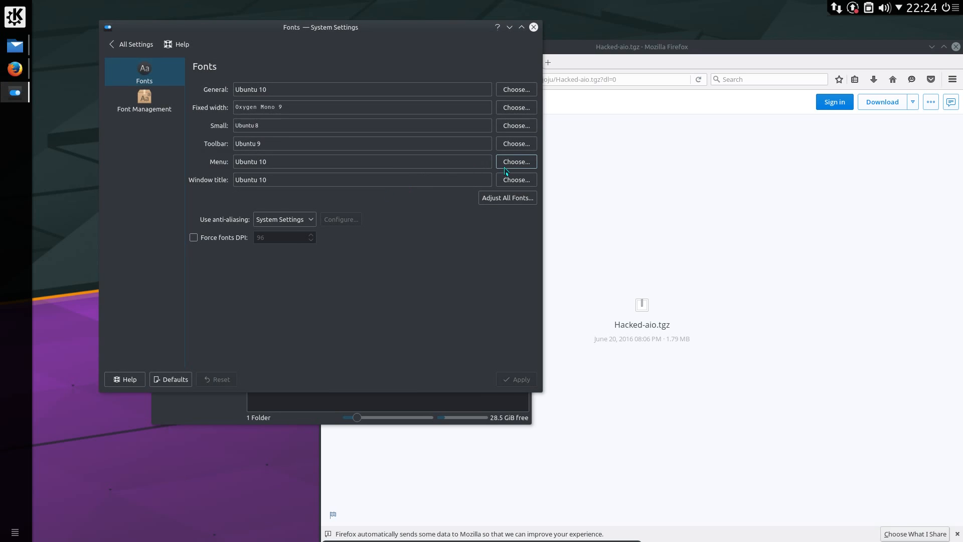
# - Enable font anti-aliasing with RGB sub-pixel rendering, apply it and return to the overview
pyautogui.click(284, 220)
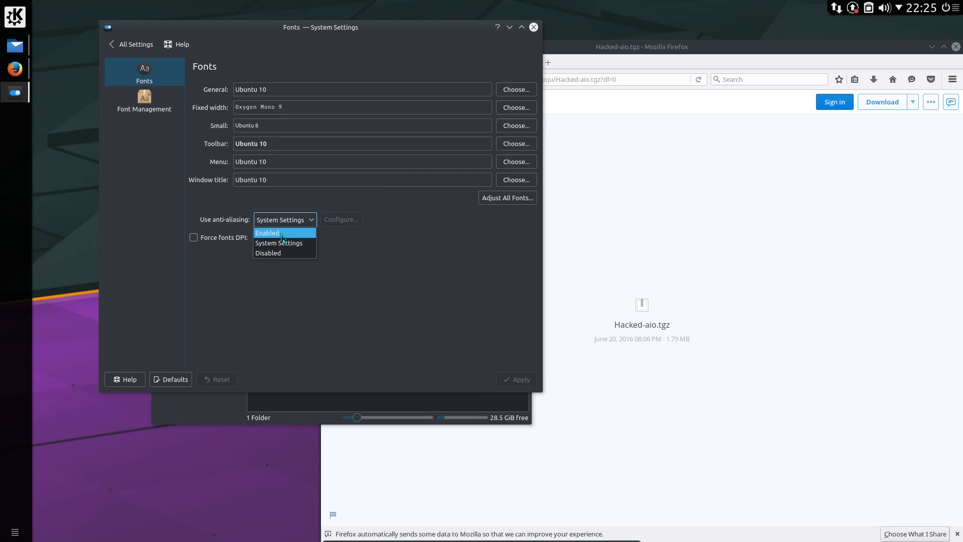
pyautogui.click(267, 233)
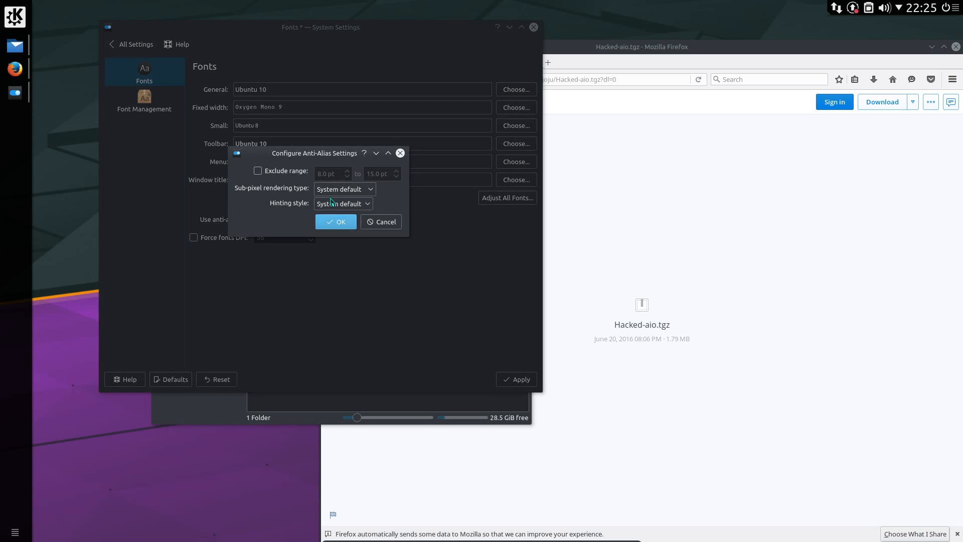
pyautogui.click(344, 189)
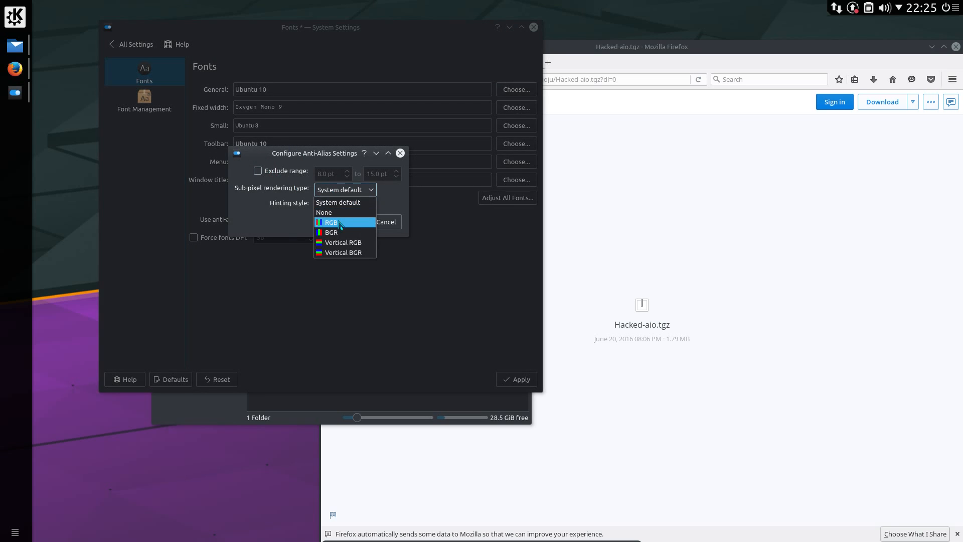
pyautogui.click(330, 222)
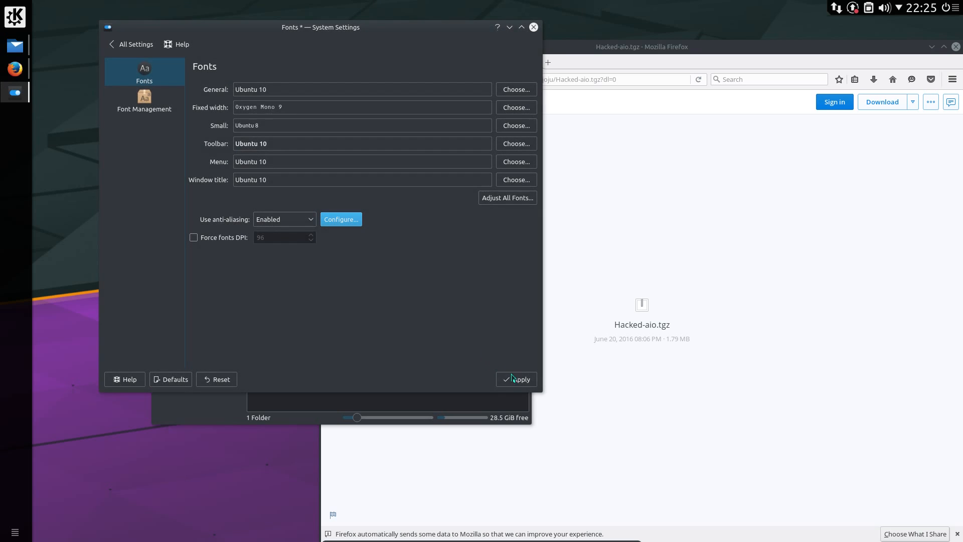
pyautogui.click(517, 379)
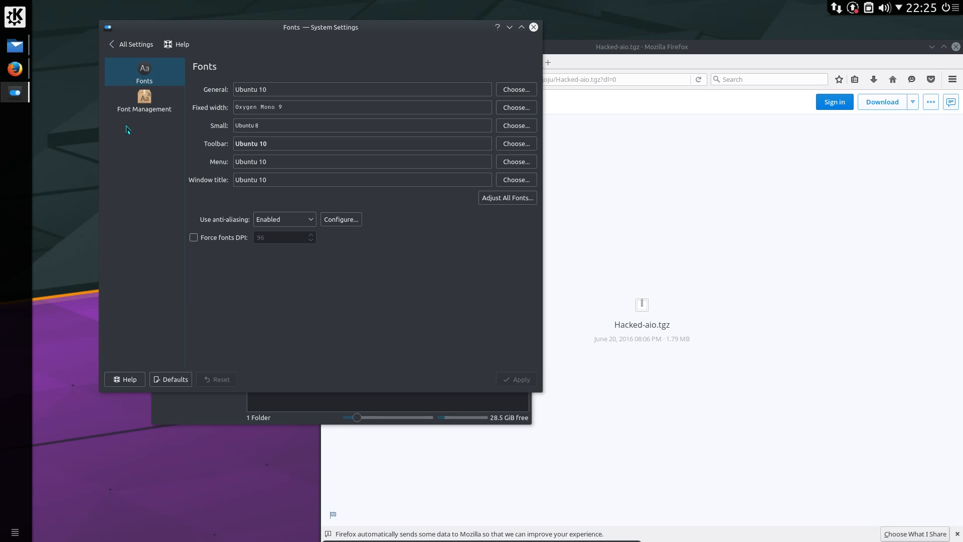
pyautogui.moveTo(225, 153)
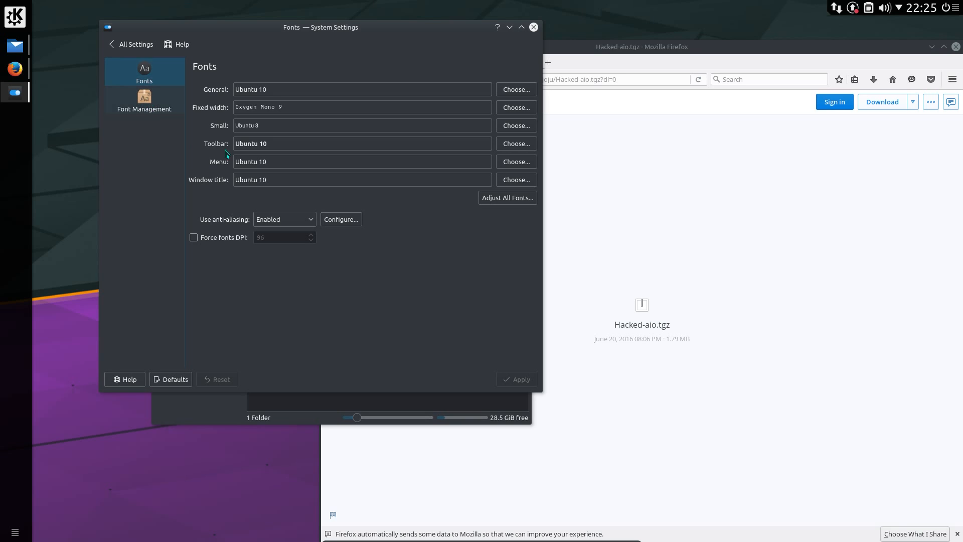
pyautogui.click(131, 44)
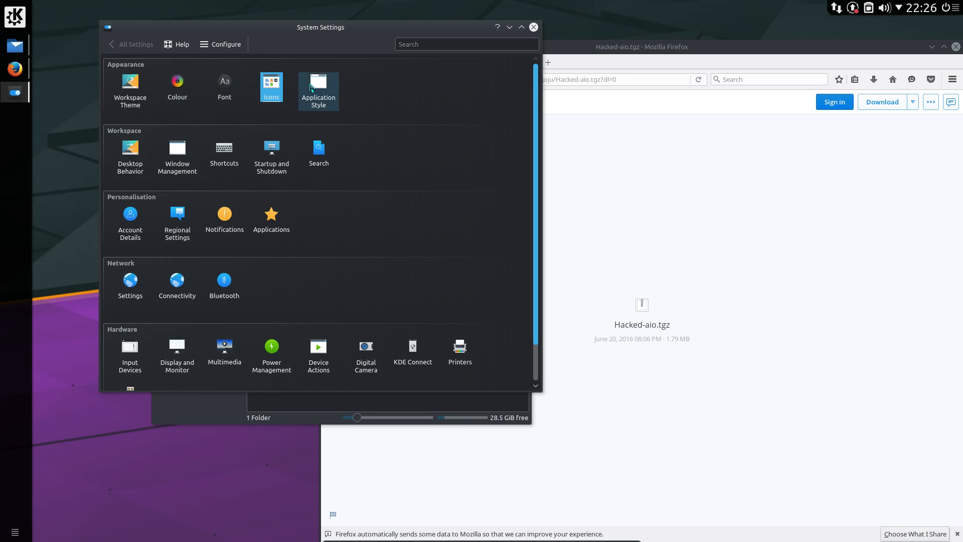
# - From Window Decorations, search the add-ons for 'dark-translucent' and install Dark-Translucent
pyautogui.click(318, 86)
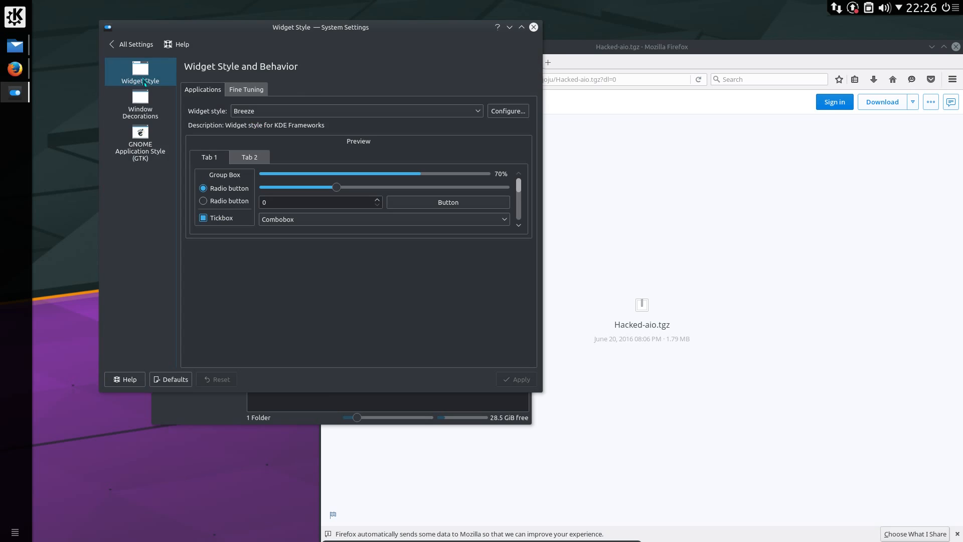
pyautogui.click(140, 103)
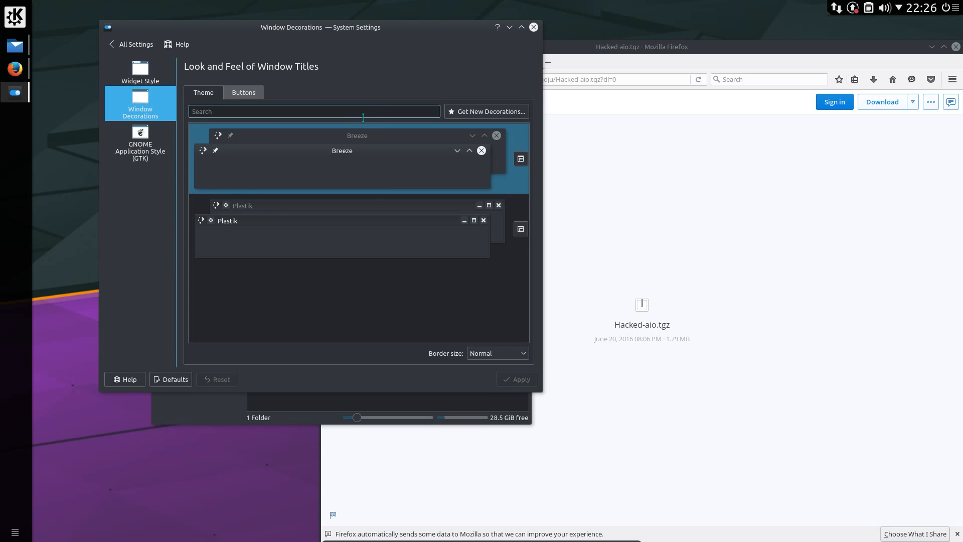
pyautogui.click(486, 111)
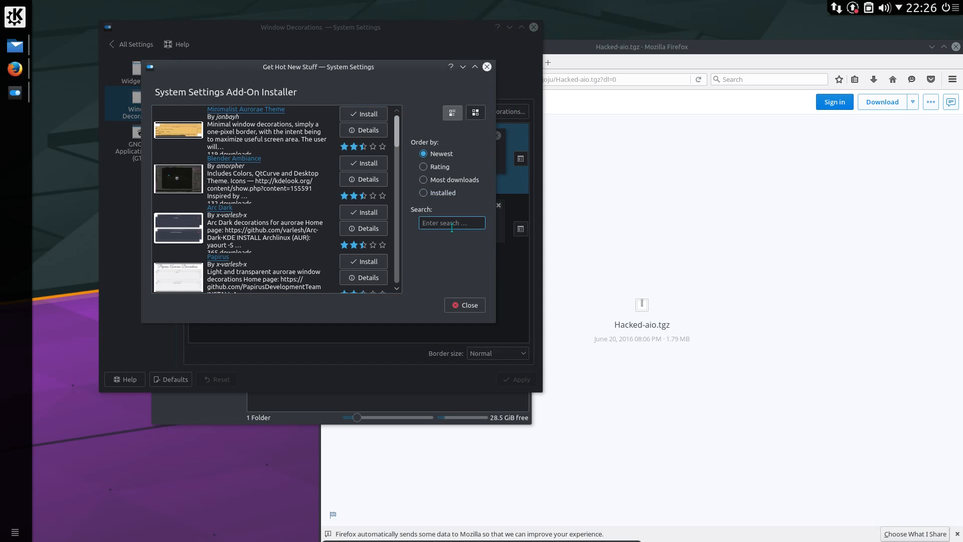
pyautogui.write('dark')
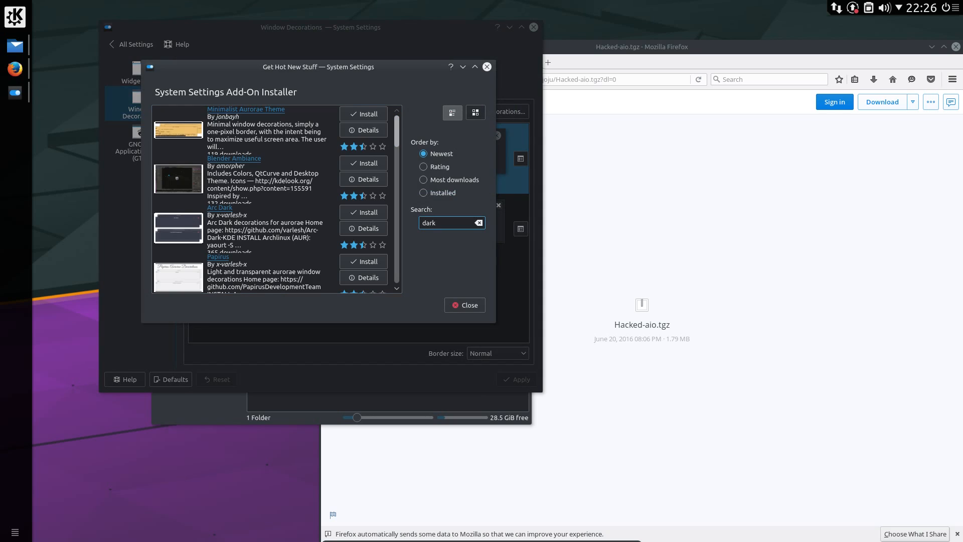
pyautogui.write('-translucent')
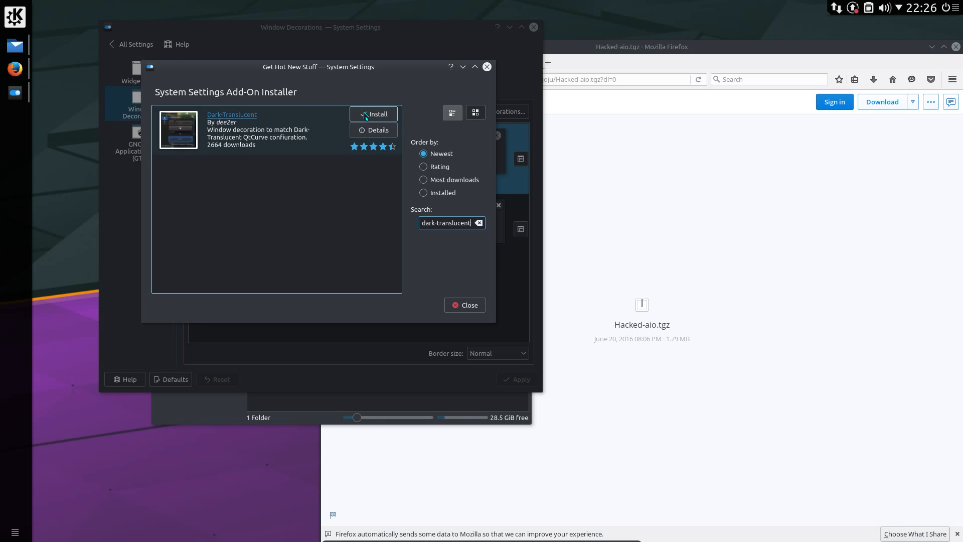
pyautogui.click(373, 113)
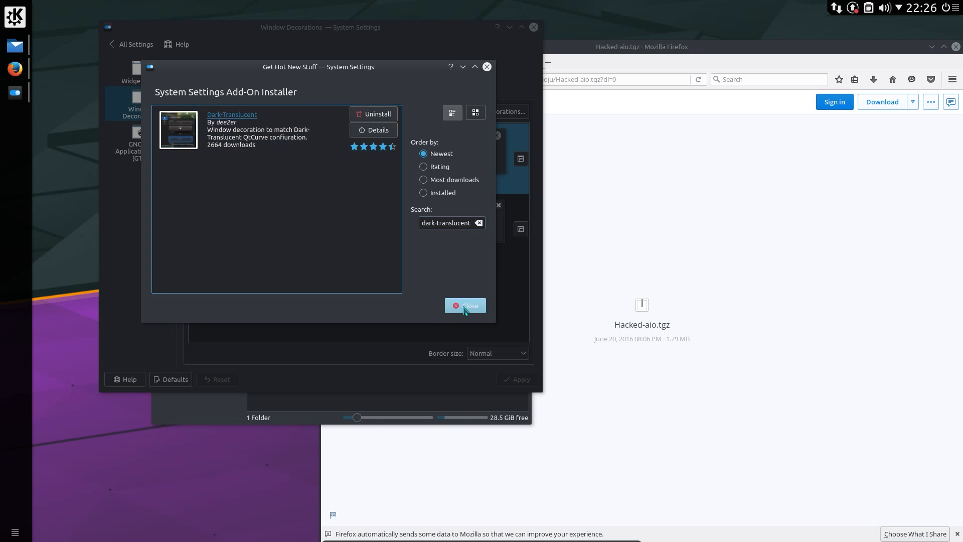
pyautogui.click(465, 305)
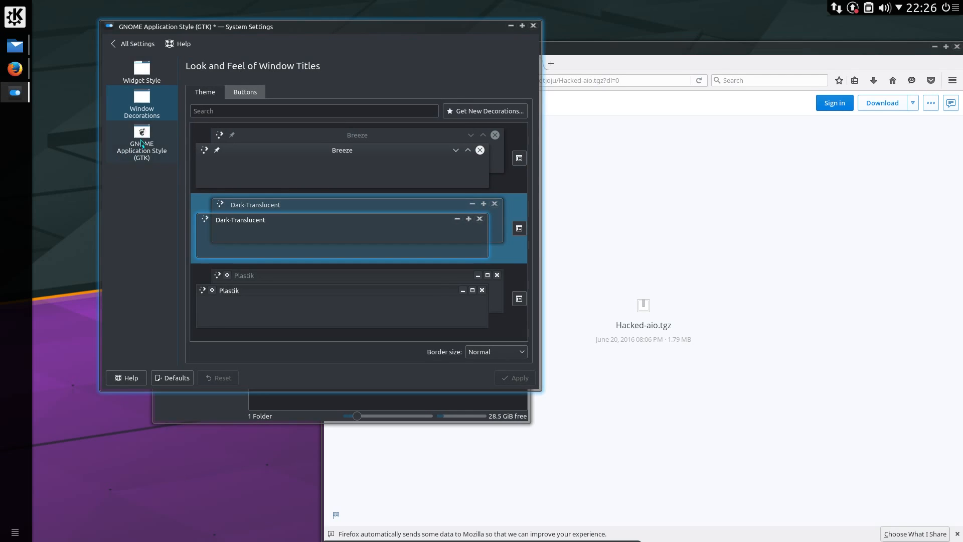
# - Set the GTK2 and GTK3 application themes to Breeze-Dark in GNOME Application Style
pyautogui.click(141, 141)
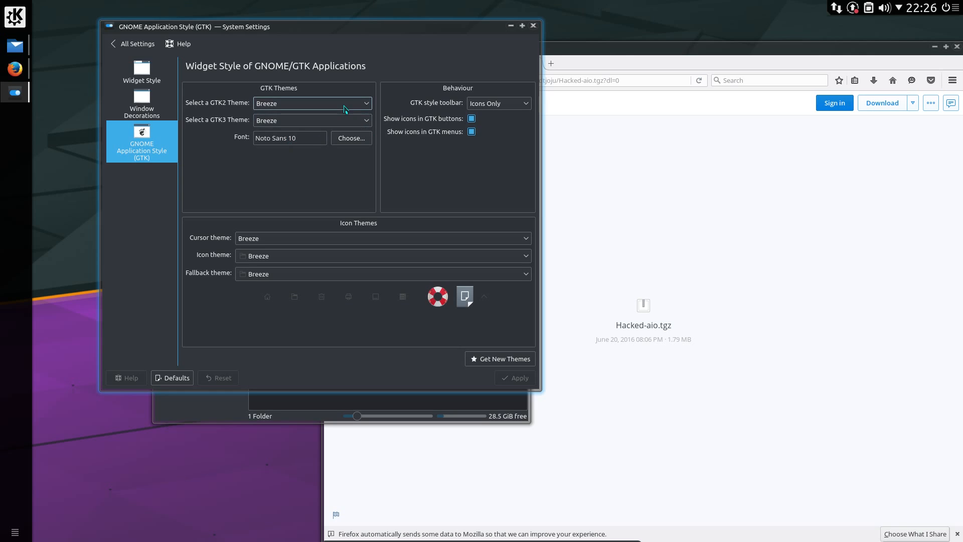
pyautogui.click(312, 121)
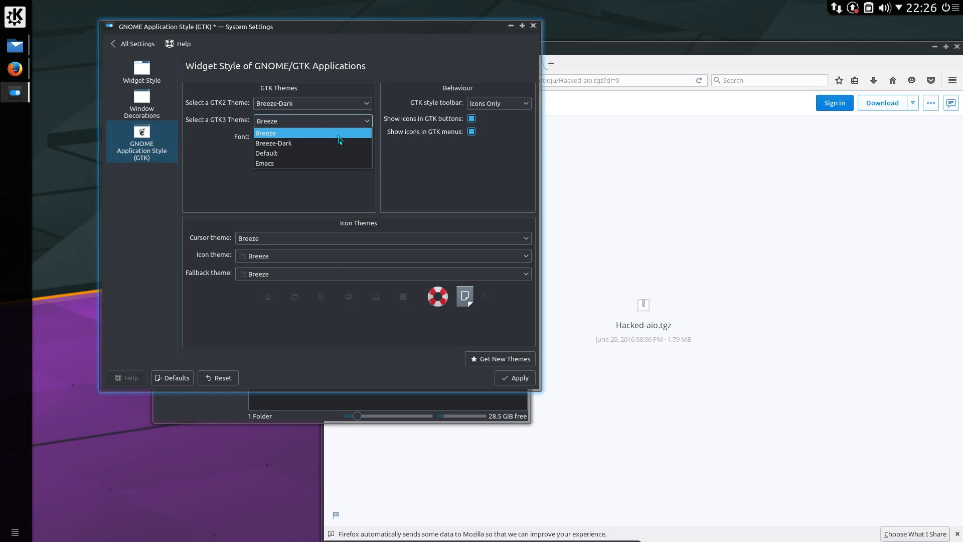
pyautogui.click(136, 43)
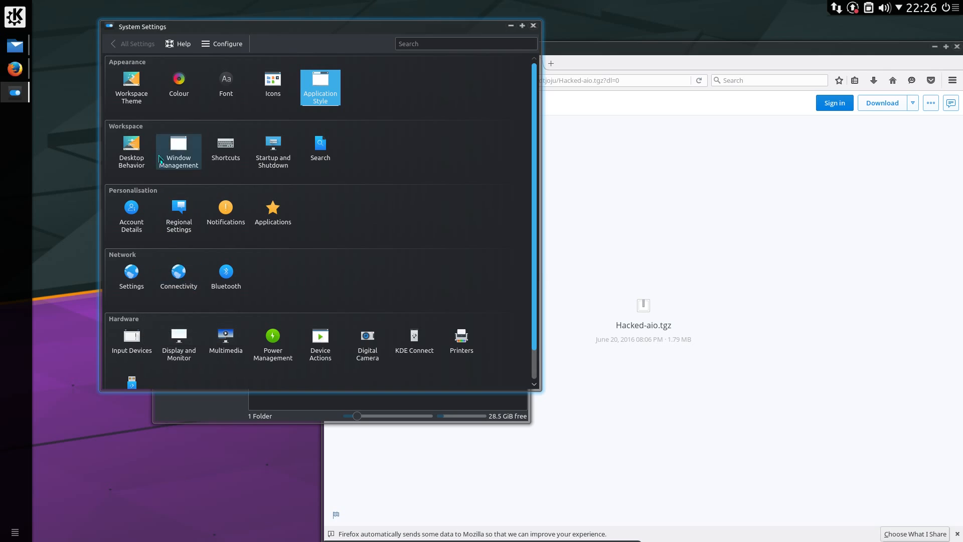
# - Move the title bar buttons to the left in Window Management's decoration buttons and apply
pyautogui.click(179, 150)
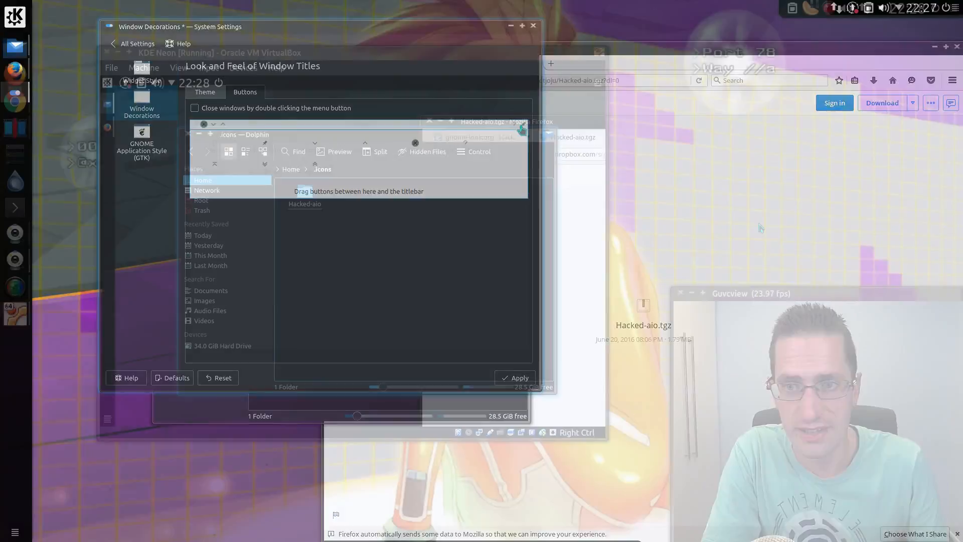
pyautogui.click(532, 25)
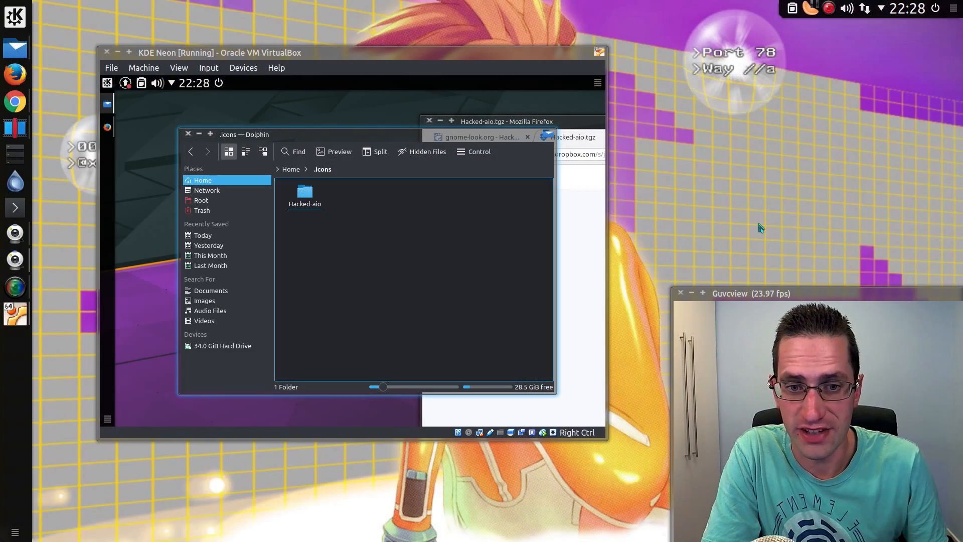